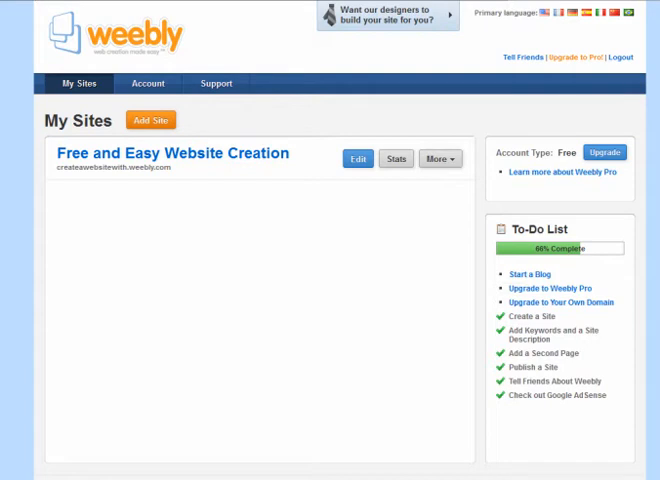
{"action": "mouse_move", "coordinate": [260, 256]}
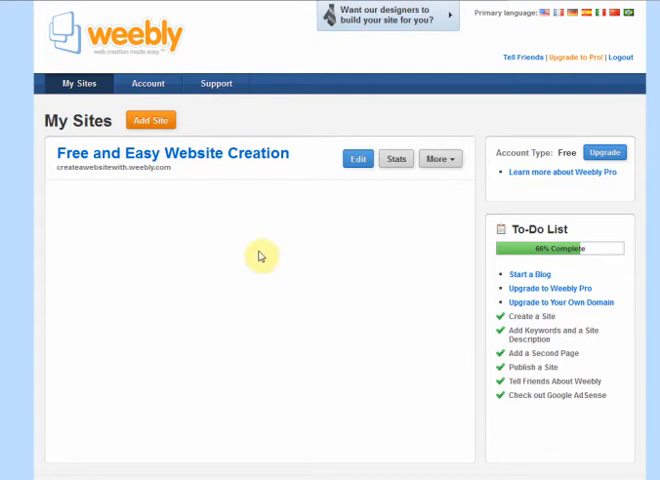
{"action": "mouse_move", "coordinate": [248, 192]}
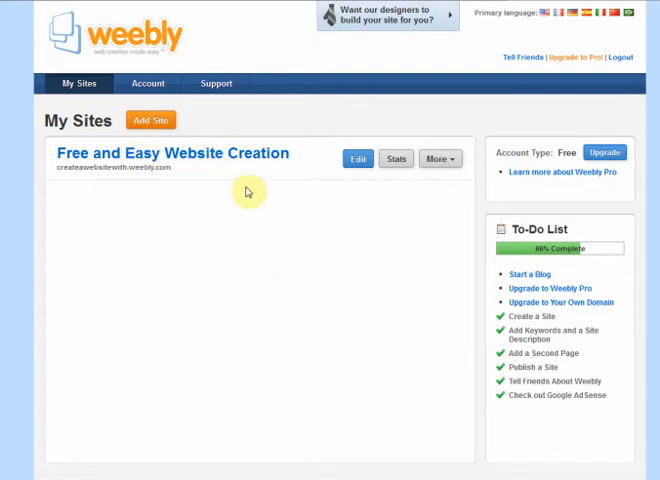
{"action": "mouse_move", "coordinate": [150, 120]}
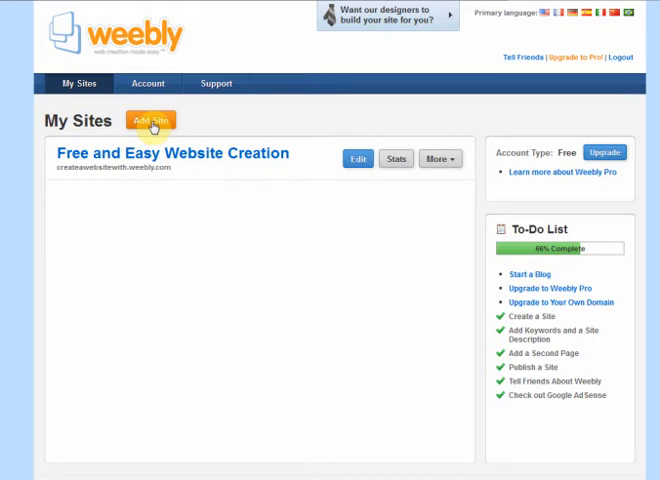
Start creating a new website from the My Sites dashboard
{"action": "left_click", "coordinate": [150, 120]}
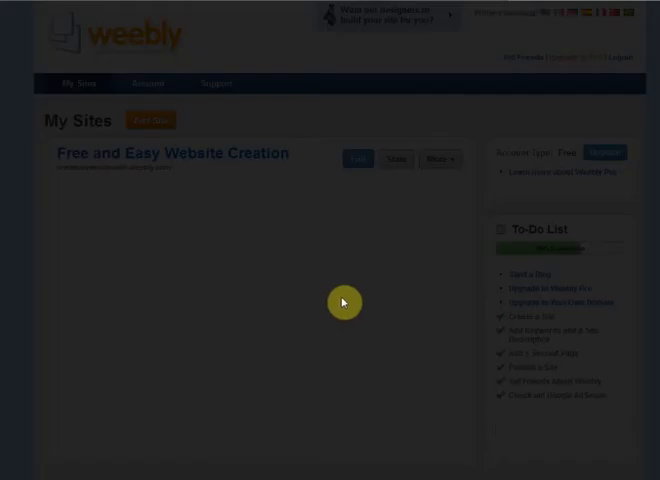
Title the site 'Weebly Rocks', set its type to Other and continue to the domain step
{"action": "left_click", "coordinate": [150, 120]}
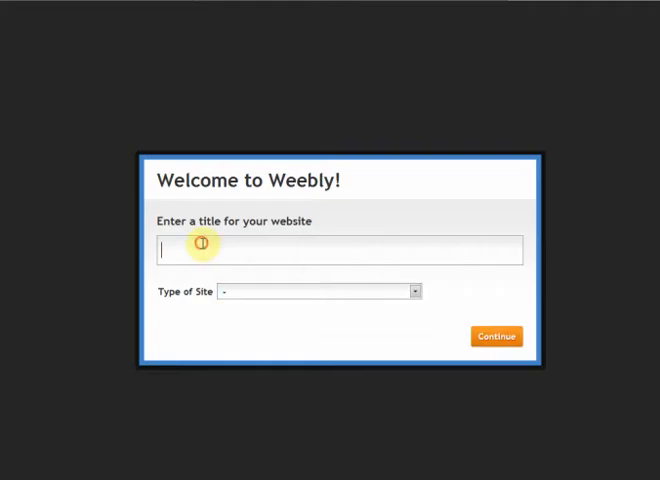
{"action": "mouse_move", "coordinate": [236, 252]}
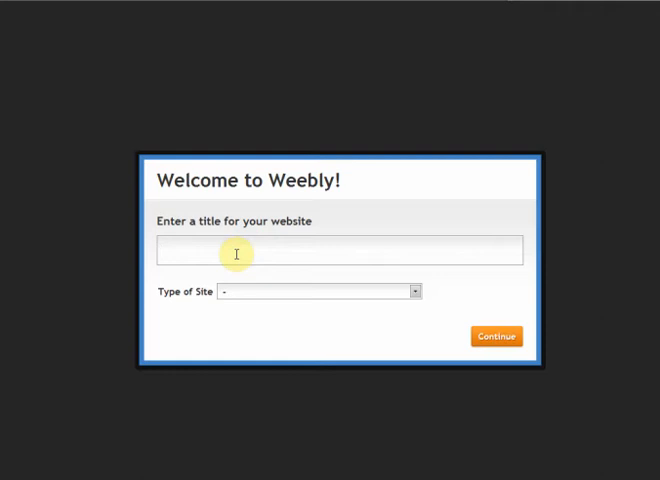
{"action": "type", "text": "Wee"}
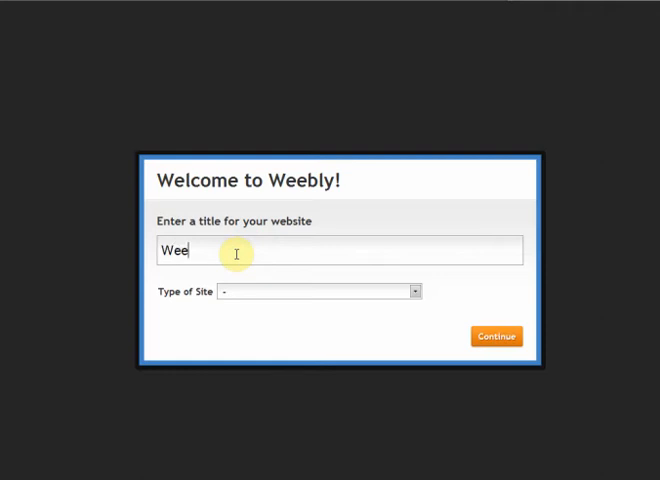
{"action": "type", "text": "bly"}
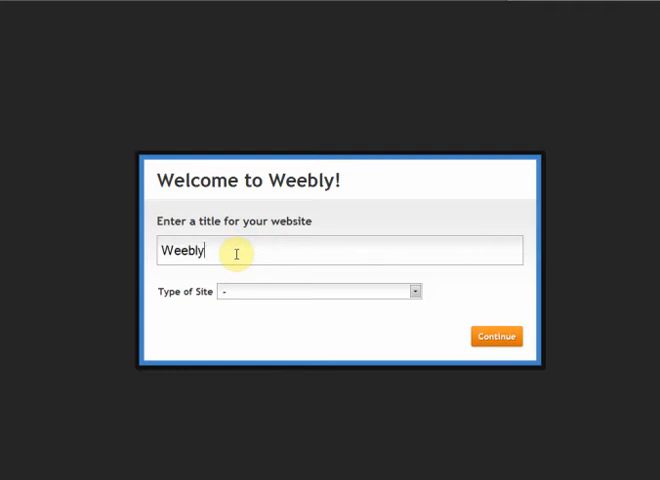
{"action": "type", "text": "Rocks"}
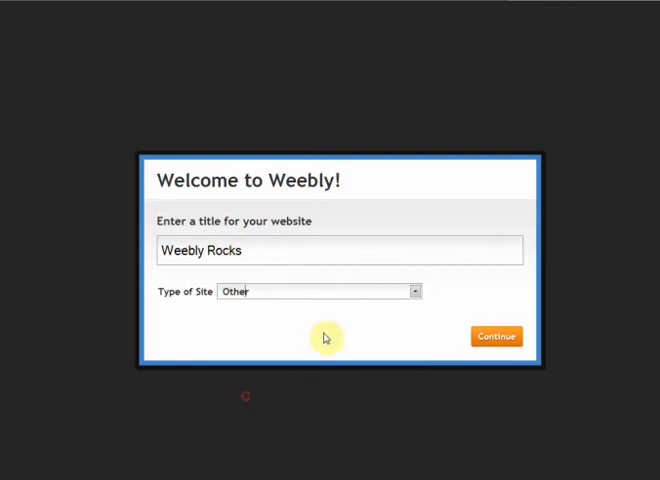
{"action": "left_click", "coordinate": [496, 336]}
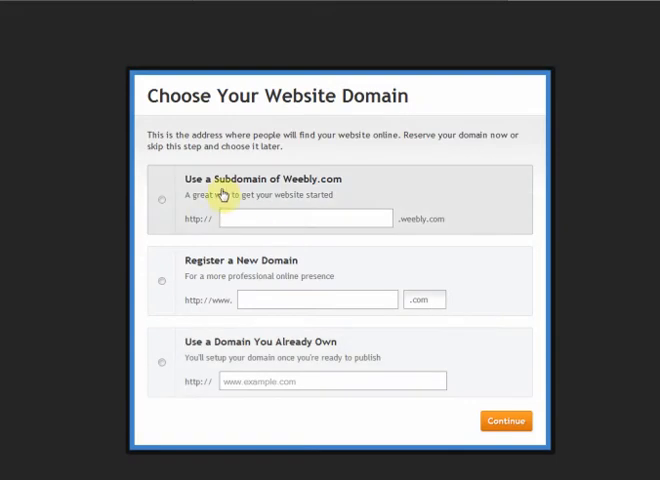
Choose a free Weebly.com subdomain and enter 'rockingwith' as the address
{"action": "left_click", "coordinate": [168, 196]}
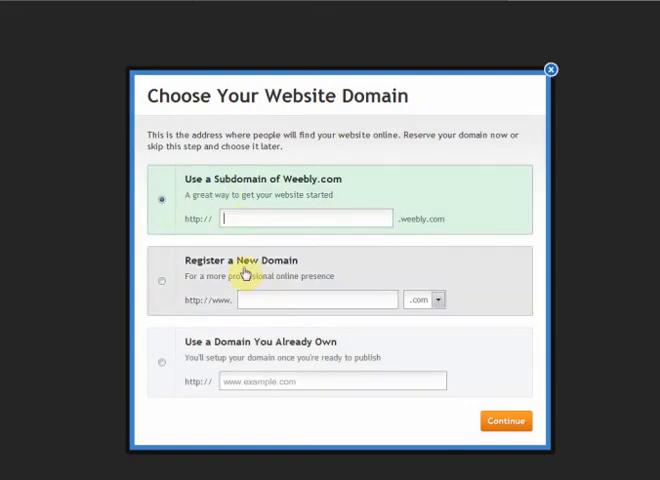
{"action": "mouse_move", "coordinate": [244, 284]}
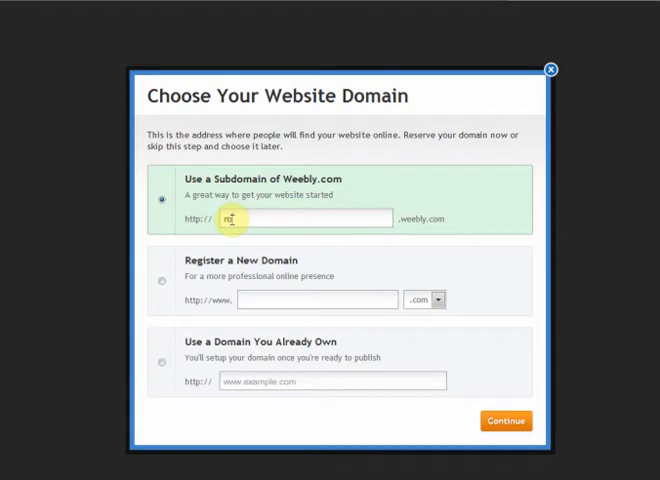
{"action": "type", "text": "rockingwith"}
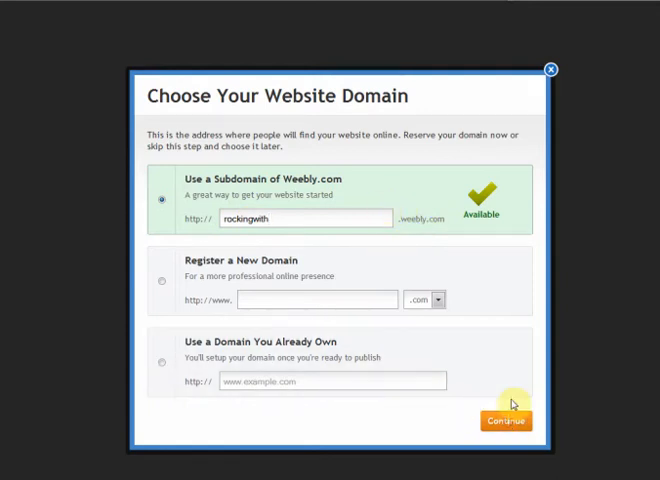
{"action": "mouse_move", "coordinate": [490, 326]}
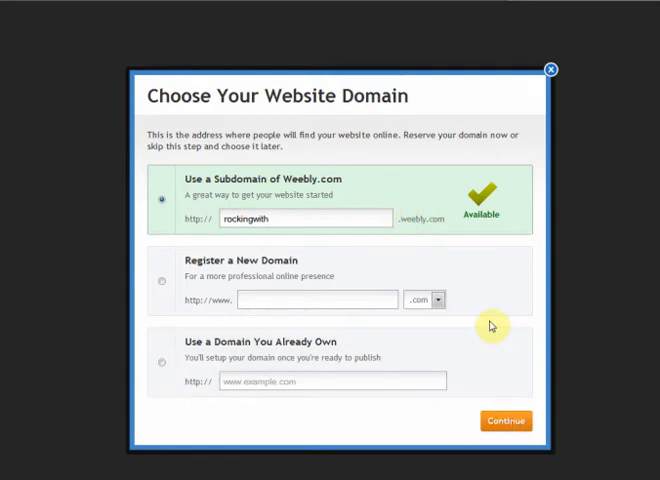
{"action": "mouse_move", "coordinate": [482, 292]}
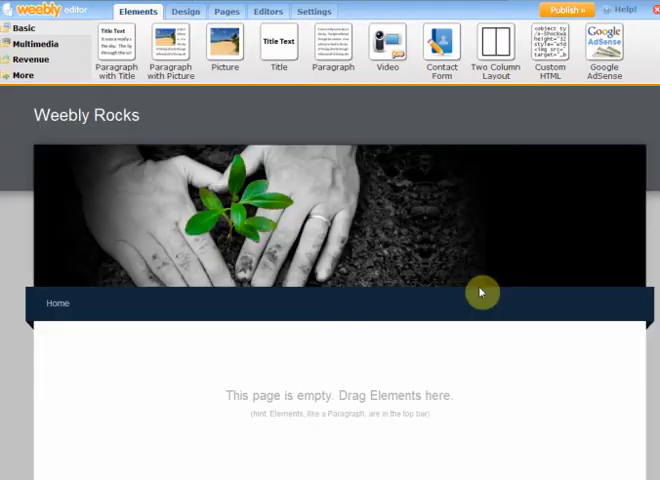
{"action": "mouse_move", "coordinate": [424, 322]}
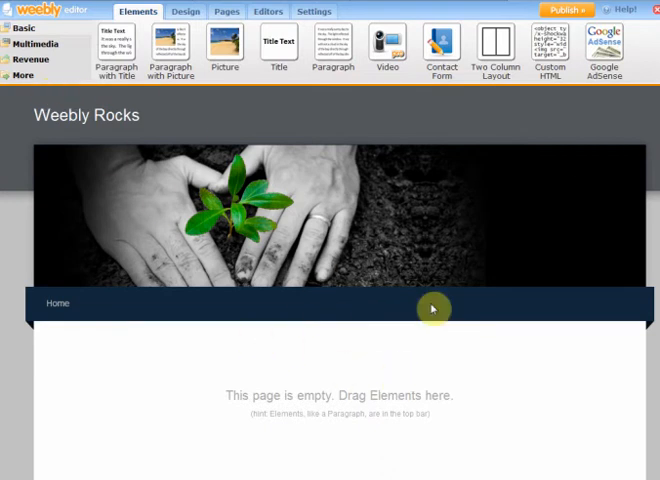
{"action": "mouse_move", "coordinate": [188, 12]}
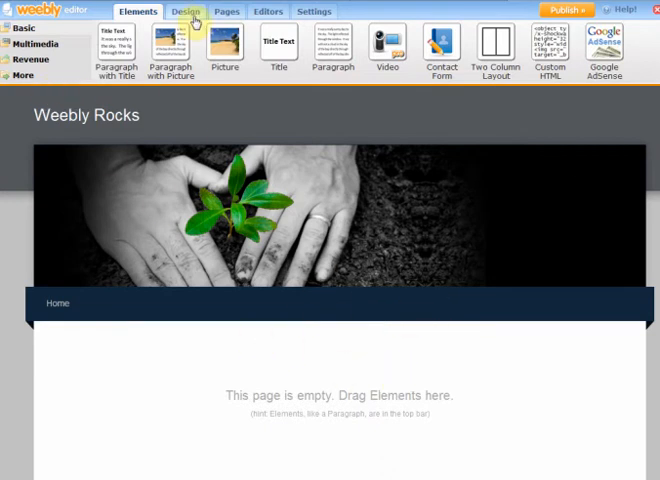
Browse the Design themes and apply the brown parchment-style theme
{"action": "left_click", "coordinate": [186, 12]}
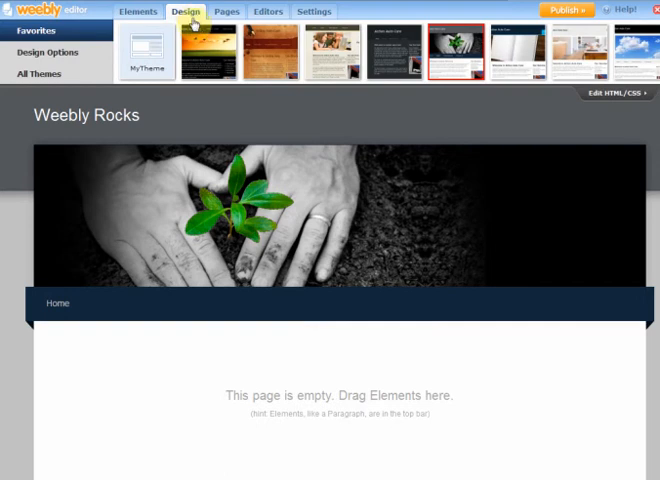
{"action": "mouse_move", "coordinate": [204, 48]}
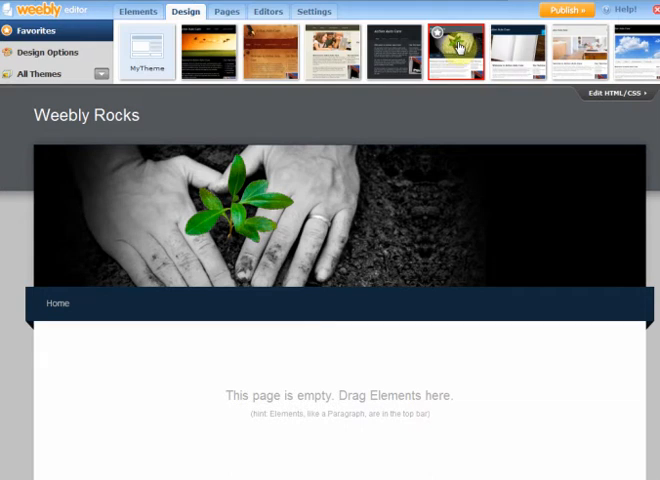
{"action": "mouse_move", "coordinate": [572, 52]}
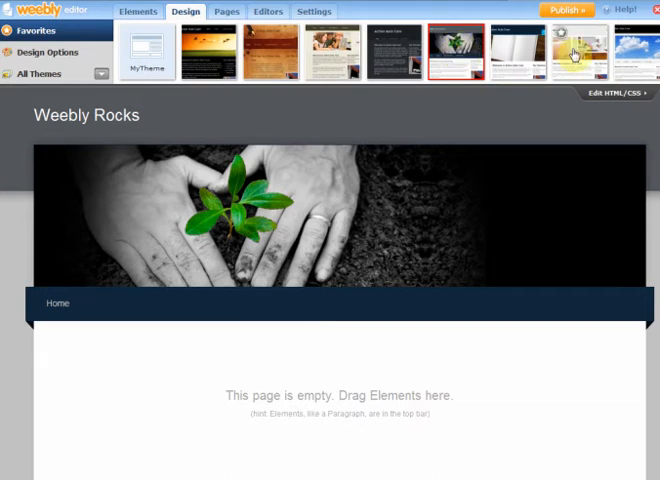
{"action": "left_click", "coordinate": [570, 52]}
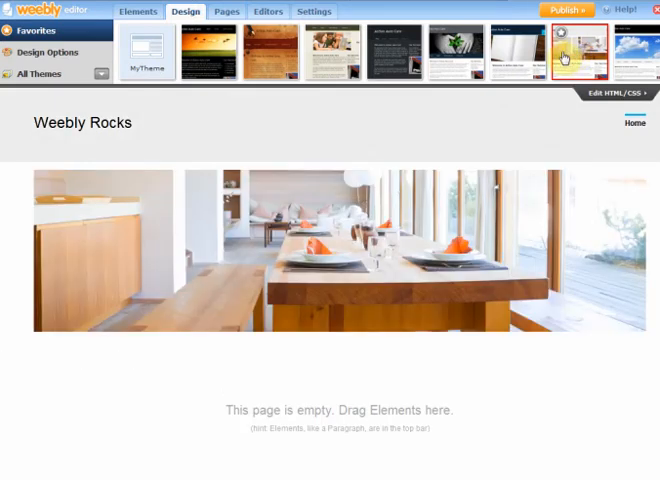
{"action": "left_click", "coordinate": [268, 56]}
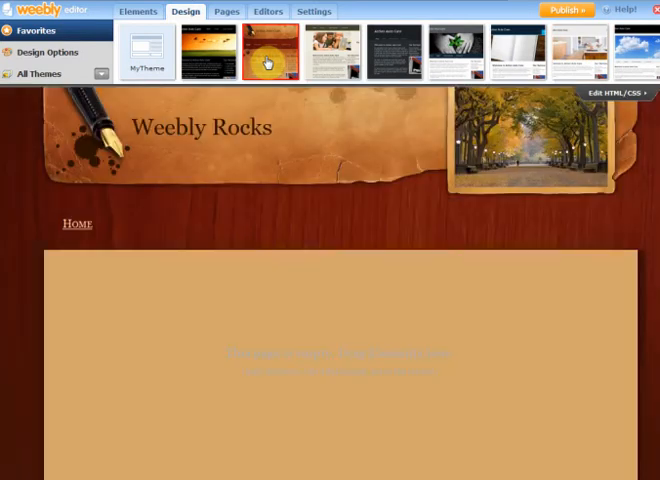
{"action": "left_click", "coordinate": [270, 54]}
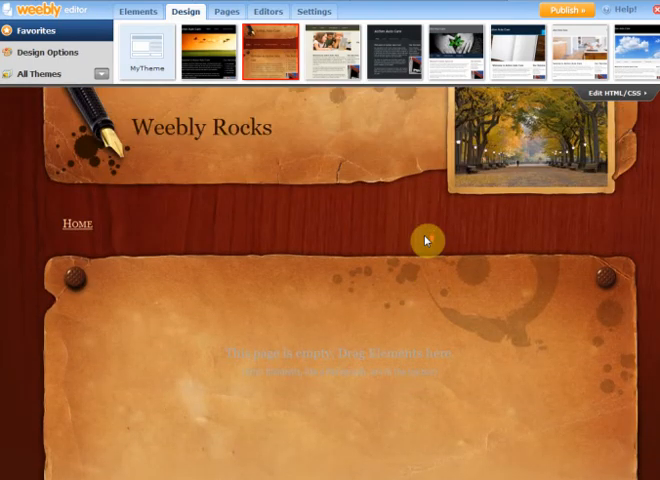
{"action": "mouse_move", "coordinate": [348, 232]}
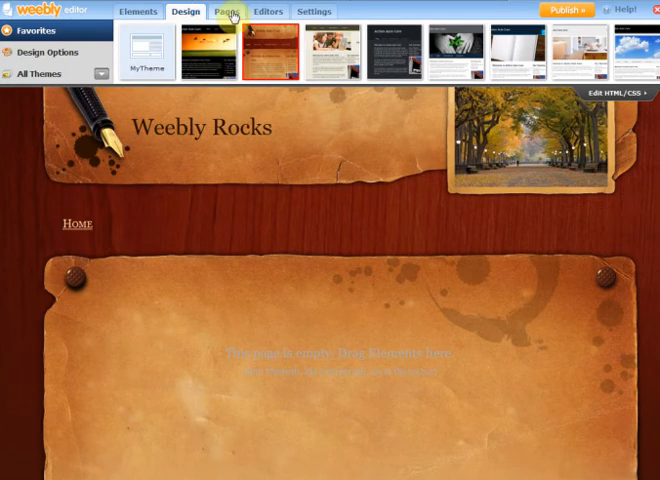
Name the new page 'About', save its settings and return to editing the site
{"action": "left_click", "coordinate": [228, 12]}
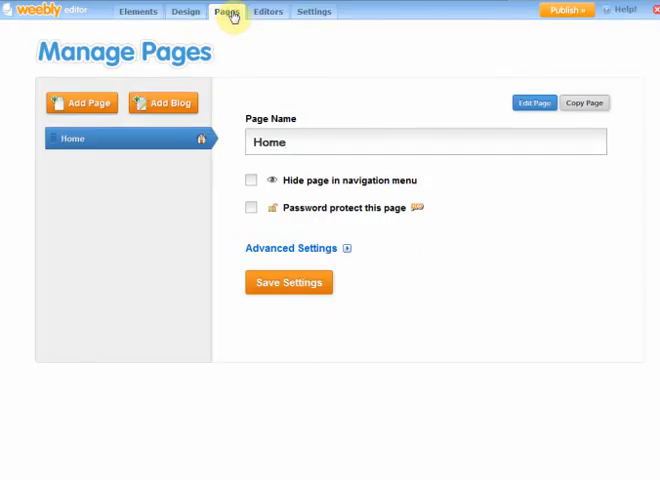
{"action": "mouse_move", "coordinate": [48, 116]}
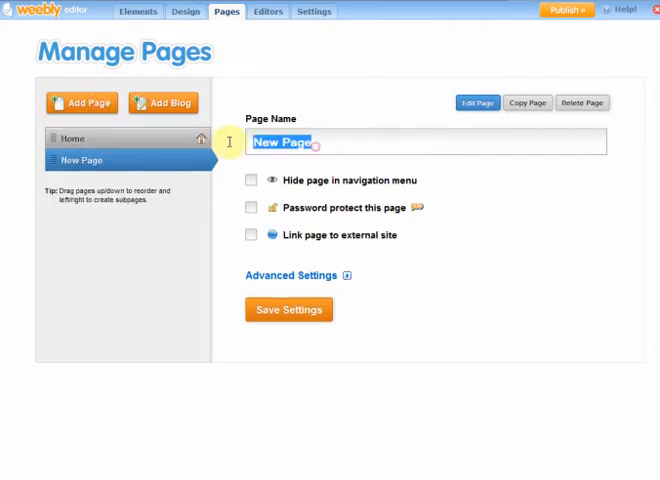
{"action": "type", "text": "About"}
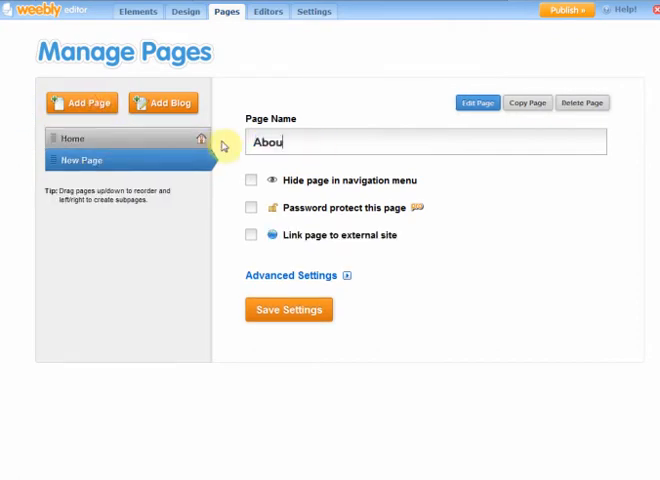
{"action": "type", "text": "t"}
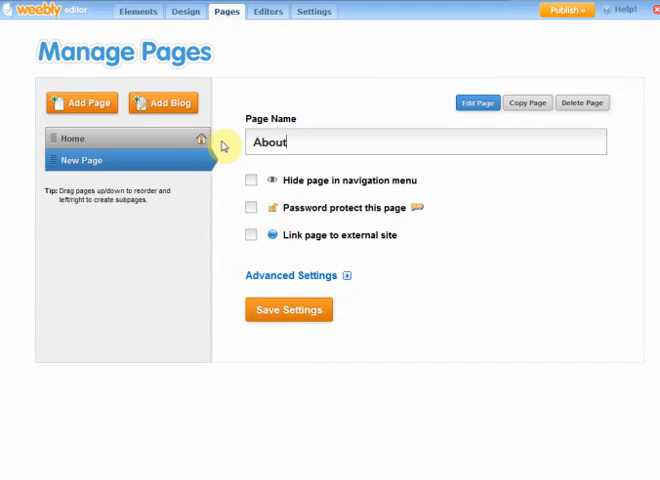
{"action": "mouse_move", "coordinate": [318, 180]}
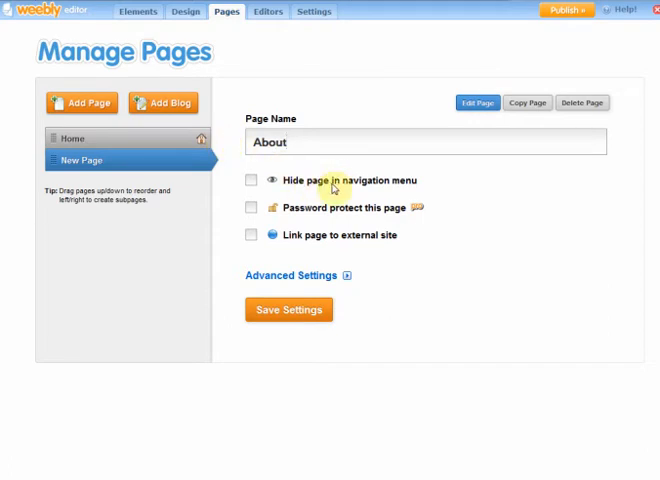
{"action": "mouse_move", "coordinate": [358, 212]}
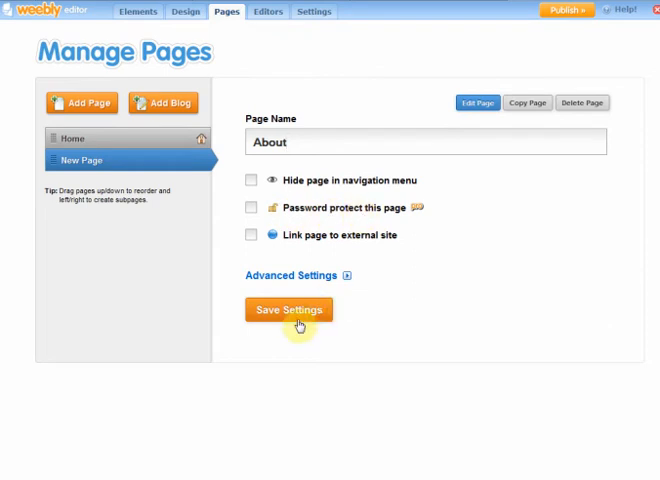
{"action": "left_click", "coordinate": [288, 308]}
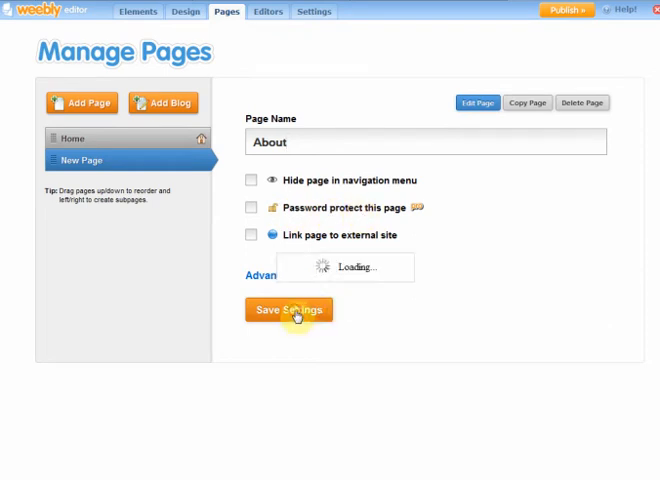
{"action": "left_click", "coordinate": [288, 310]}
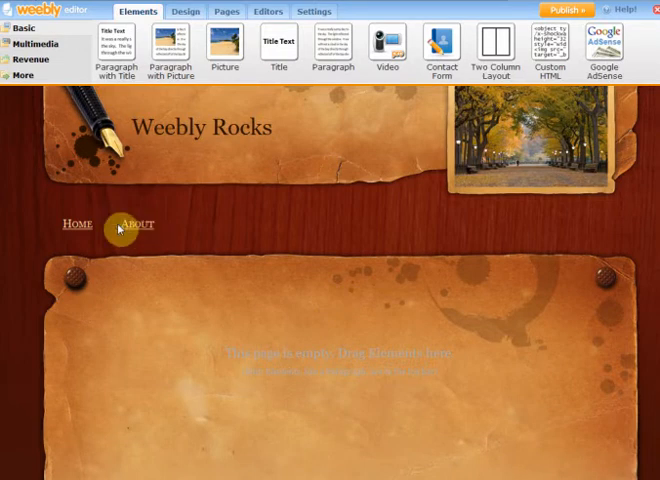
{"action": "mouse_move", "coordinate": [272, 246]}
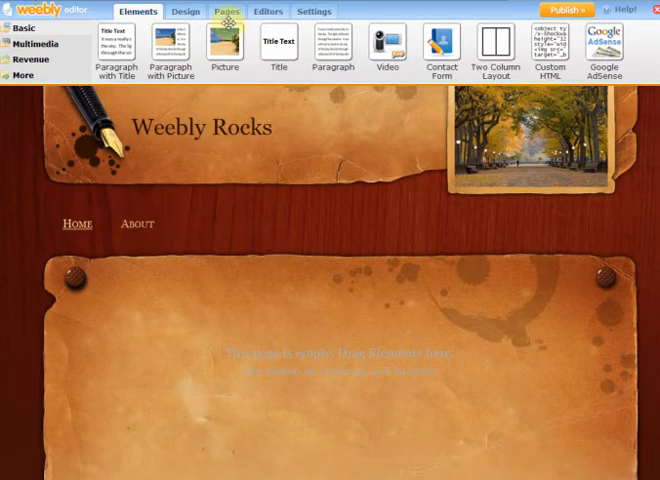
Add a new page named 'Contact' from the Pages view
{"action": "left_click", "coordinate": [226, 12]}
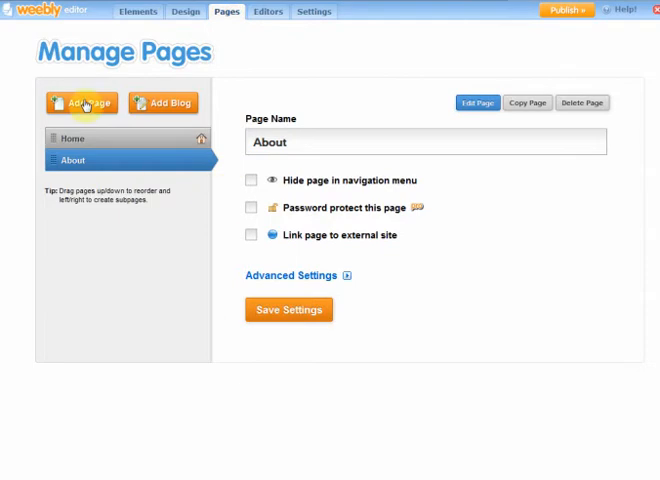
{"action": "left_click", "coordinate": [82, 104]}
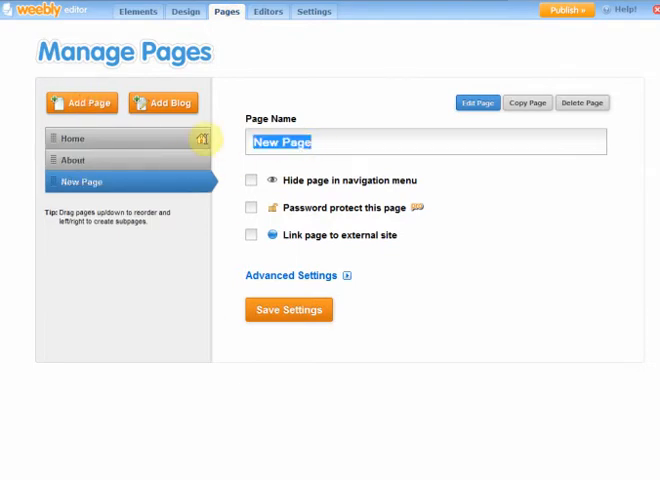
{"action": "type", "text": "C"}
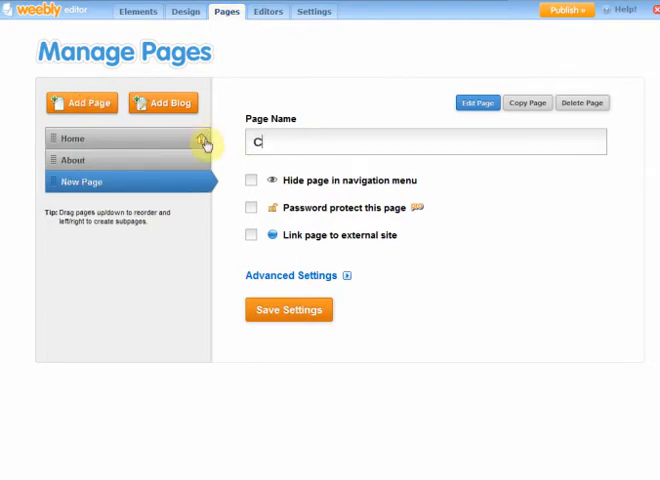
{"action": "type", "text": "ontact"}
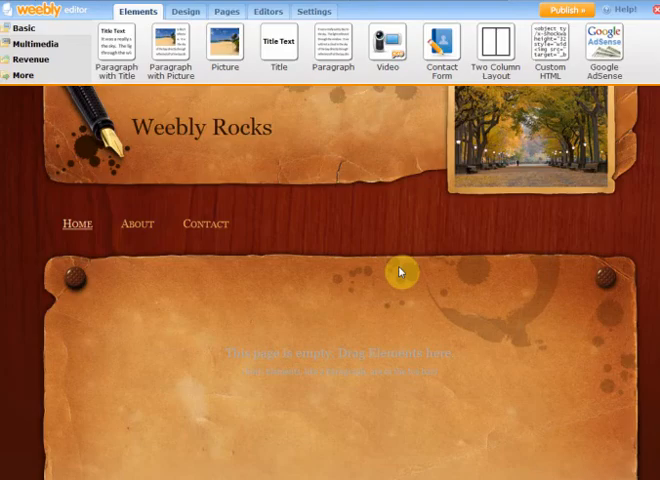
{"action": "mouse_move", "coordinate": [158, 232]}
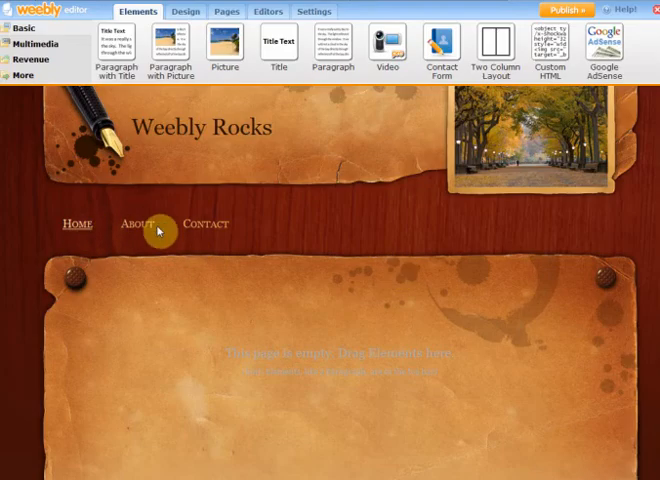
{"action": "mouse_move", "coordinate": [304, 236]}
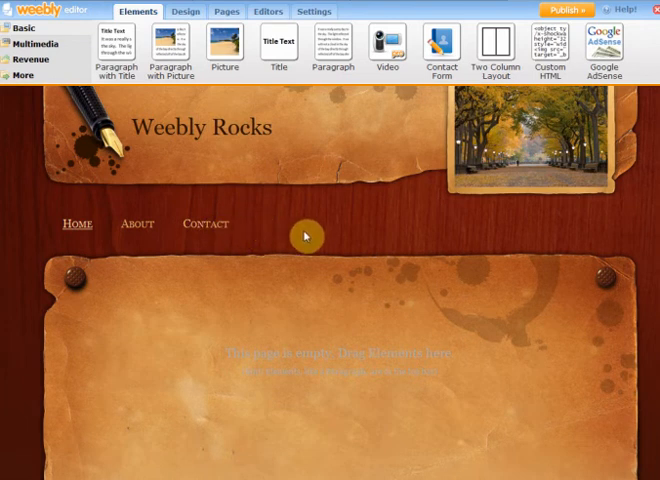
{"action": "mouse_move", "coordinate": [292, 220]}
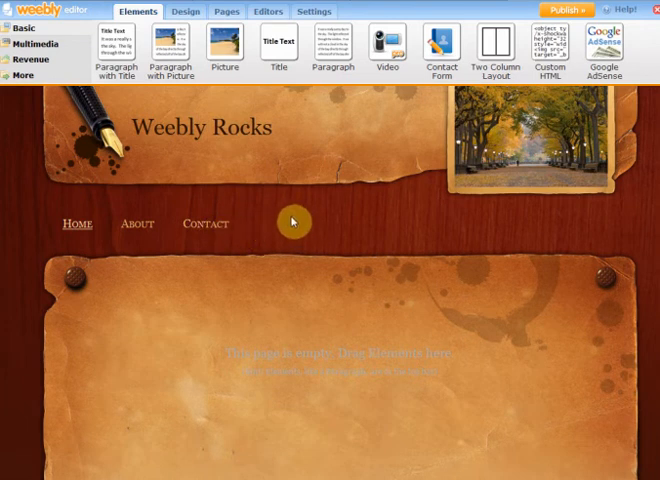
{"action": "mouse_move", "coordinate": [284, 216]}
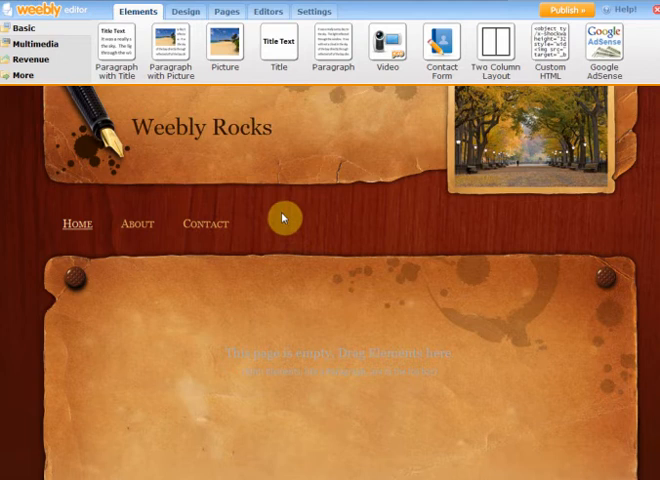
{"action": "mouse_move", "coordinate": [266, 212]}
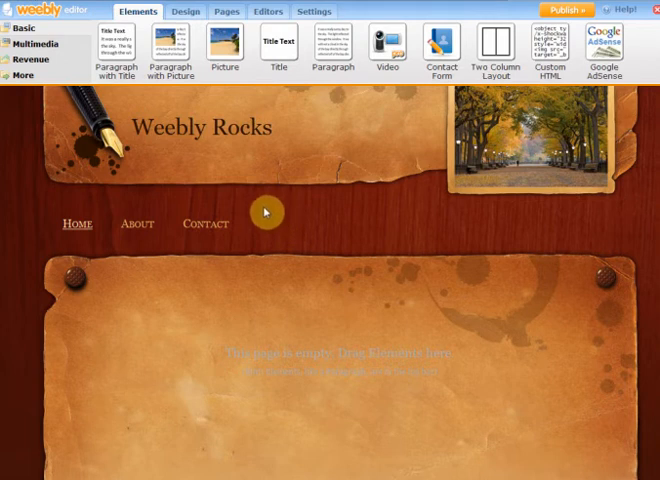
Drag a Title element onto the home page and enter 'Put Your Headline Here'
{"action": "left_click_drag", "start_coordinate": [116, 44], "coordinate": [164, 344]}
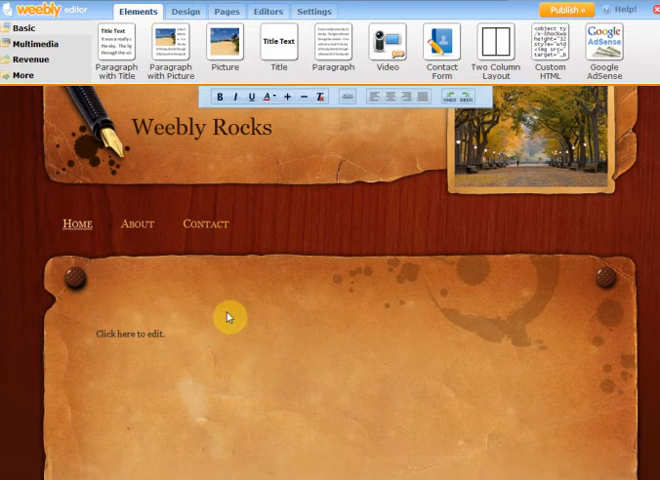
{"action": "mouse_move", "coordinate": [200, 100]}
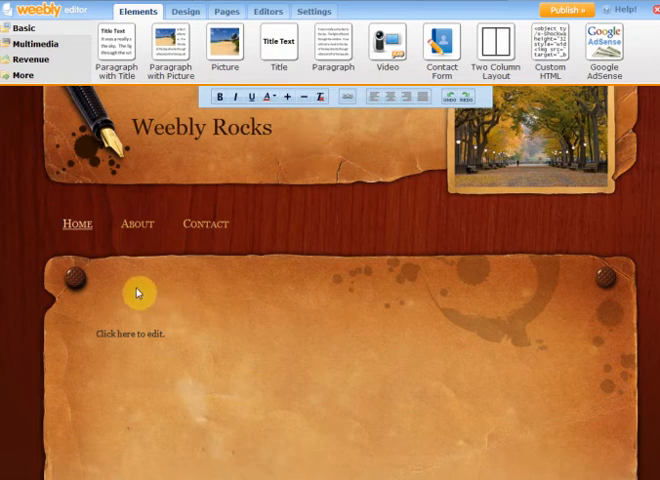
{"action": "type", "text": "P"}
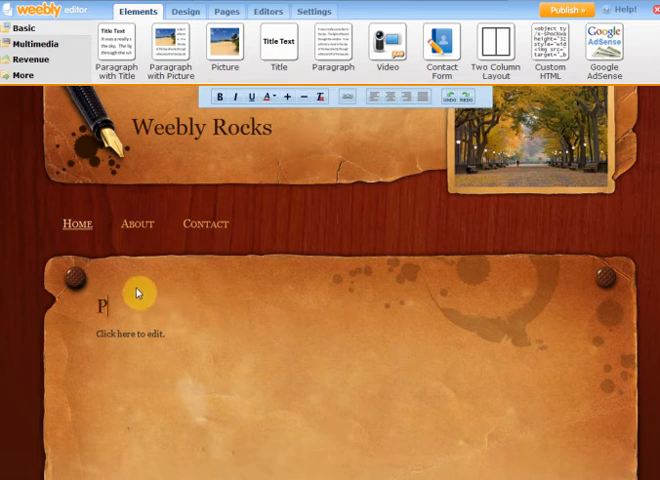
{"action": "type", "text": "ut Your"}
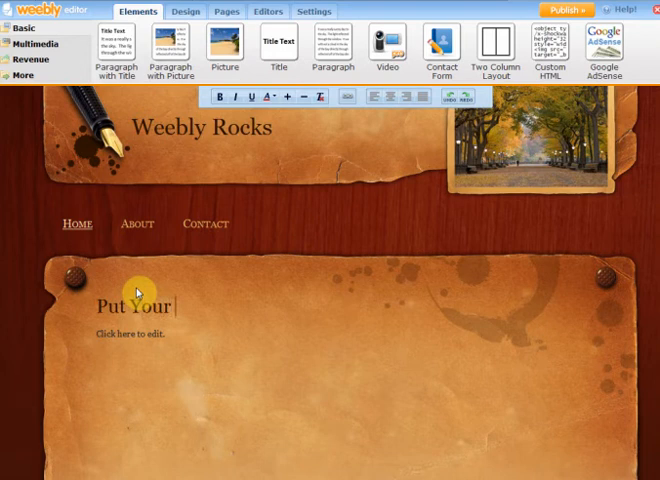
{"action": "type", "text": "Hea"}
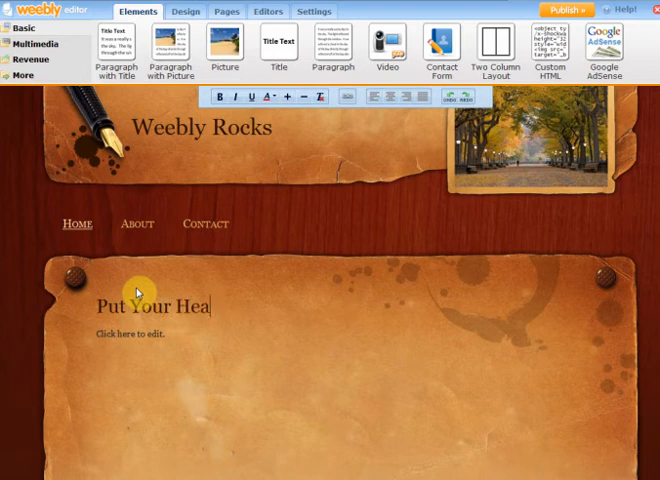
{"action": "type", "text": "dline He"}
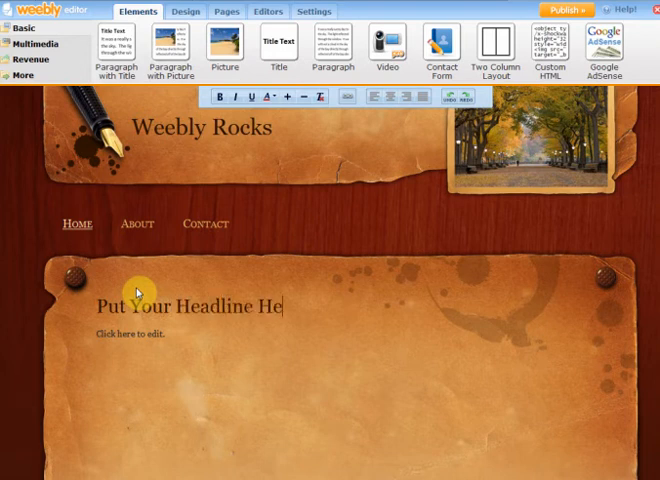
{"action": "type", "text": "re"}
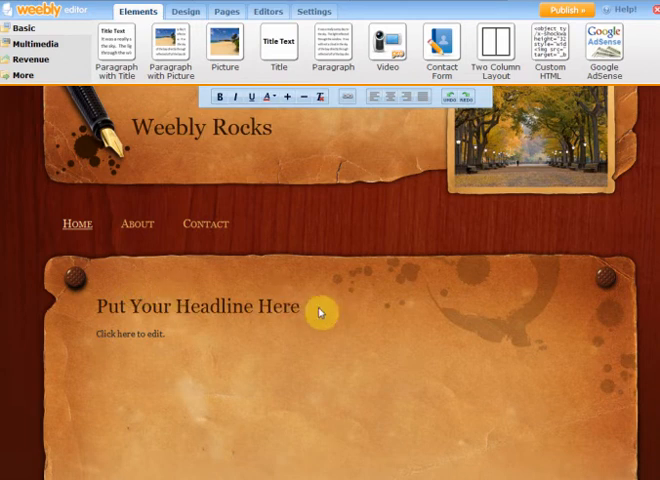
Colour the headline text white and select the placeholder text beneath it
{"action": "triple_click", "coordinate": [196, 306]}
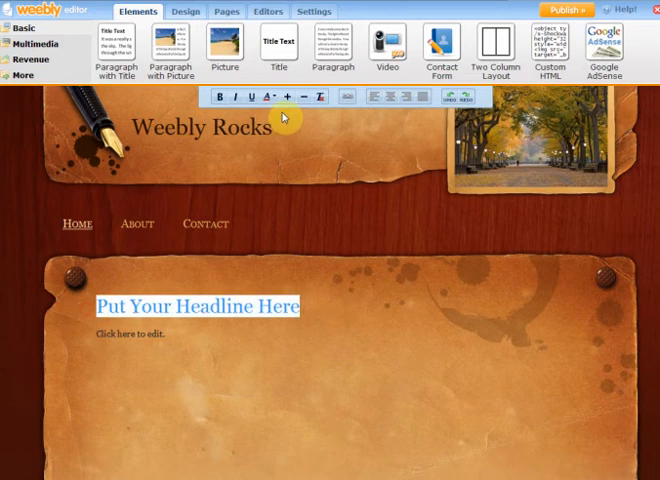
{"action": "left_click", "coordinate": [288, 96]}
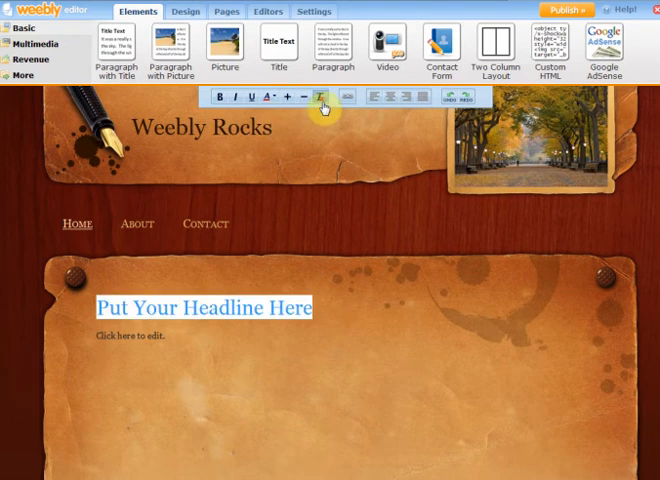
{"action": "left_click", "coordinate": [278, 96]}
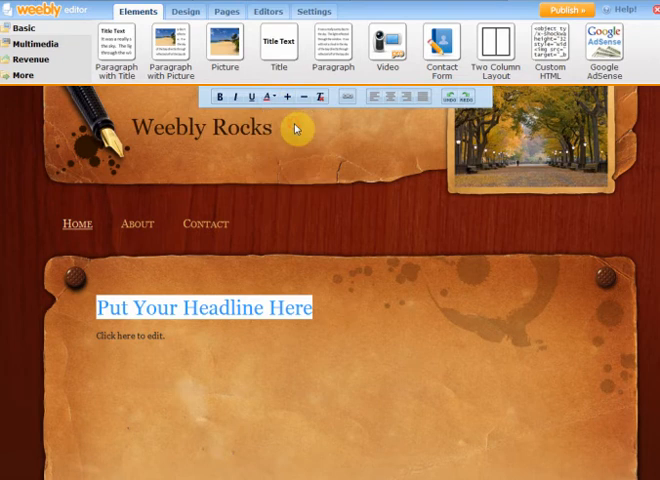
{"action": "left_click", "coordinate": [266, 96]}
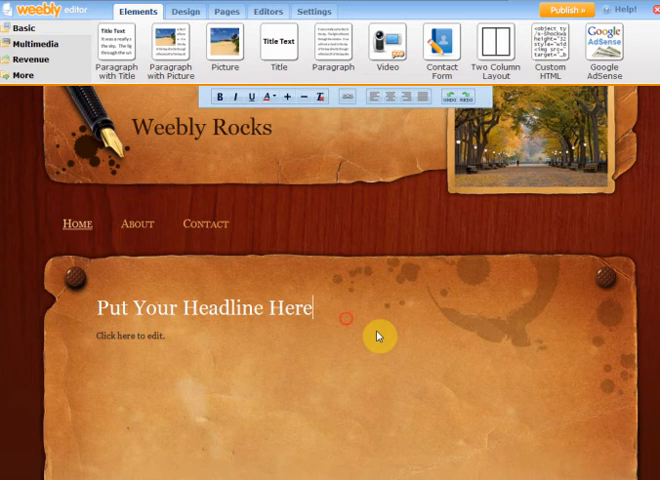
{"action": "mouse_move", "coordinate": [316, 302]}
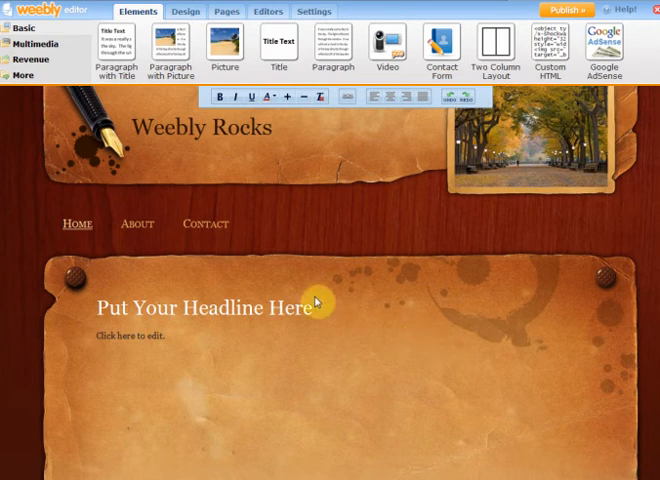
{"action": "triple_click", "coordinate": [200, 308]}
{"action": "type", "text": "start ty"}
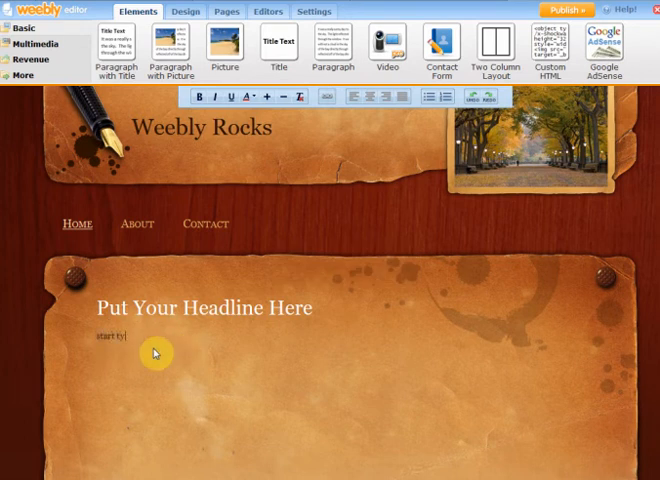
Finish the paragraph so it reads 'start typing your copy here.'
{"action": "type", "text": "ping your"}
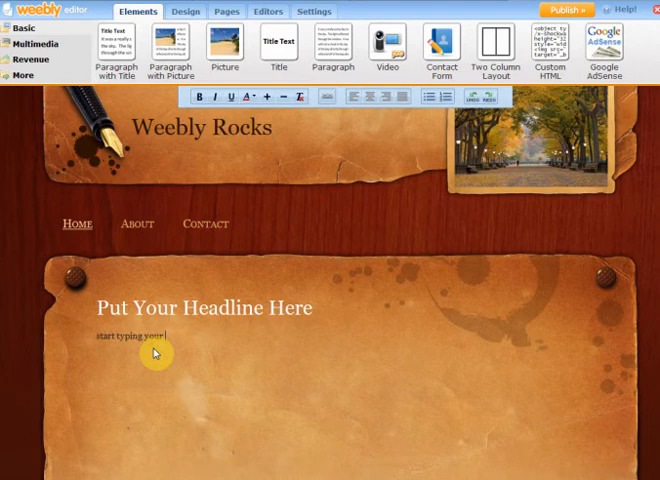
{"action": "type", "text": "copy here."}
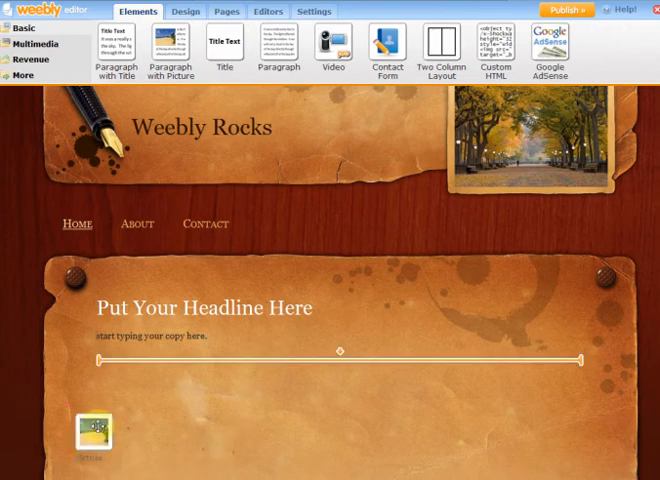
Place a Picture element under the paragraph and browse its Favorites and Image URL source options
{"action": "left_click_drag", "start_coordinate": [96, 424], "coordinate": [356, 390]}
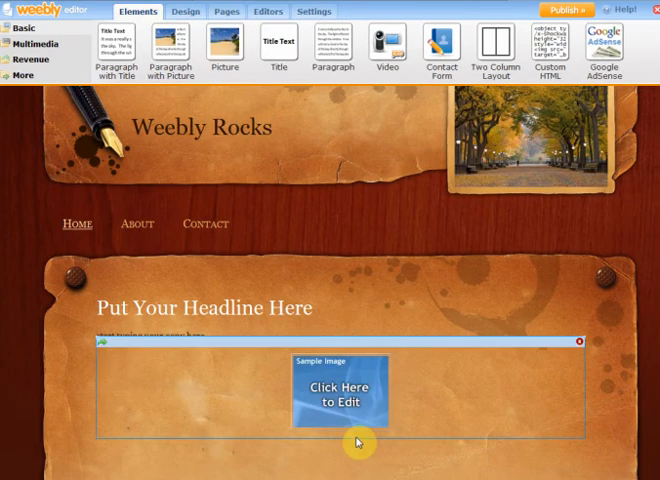
{"action": "left_click", "coordinate": [328, 388]}
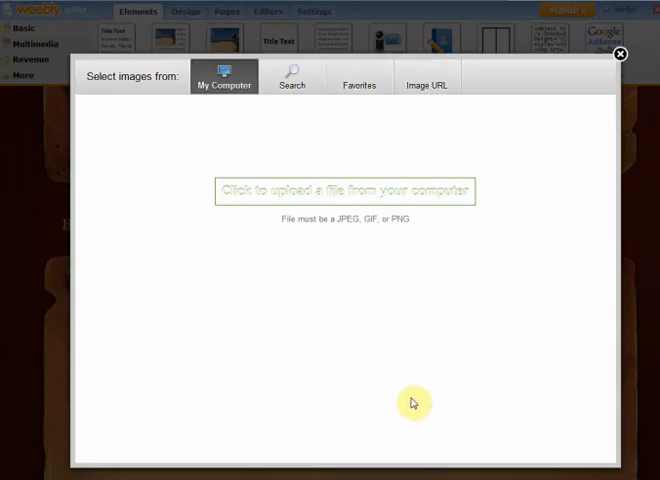
{"action": "mouse_move", "coordinate": [344, 192]}
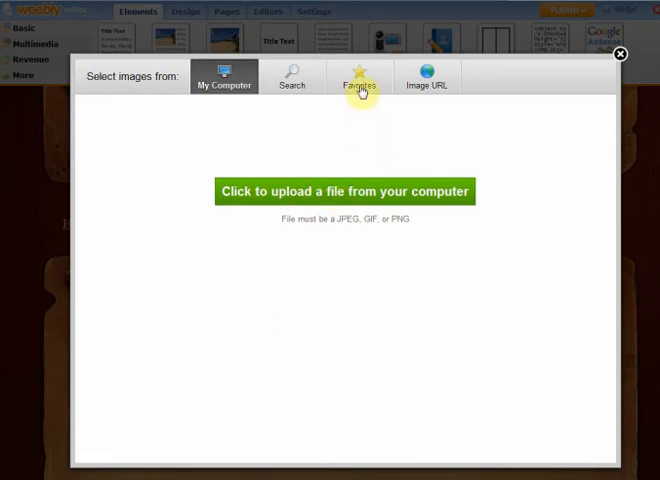
{"action": "left_click", "coordinate": [360, 78]}
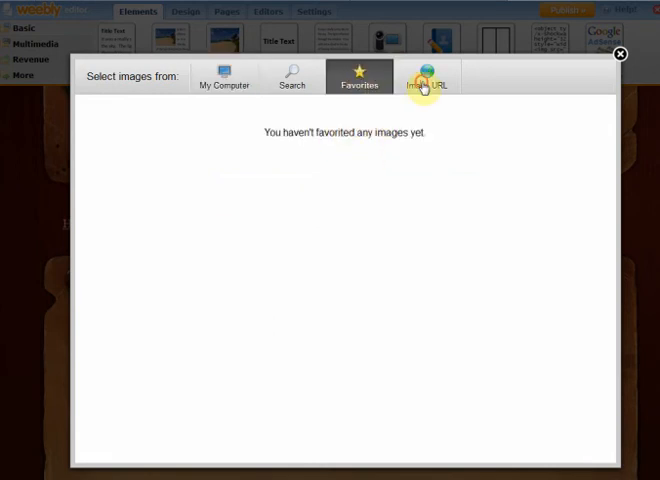
{"action": "left_click", "coordinate": [428, 76]}
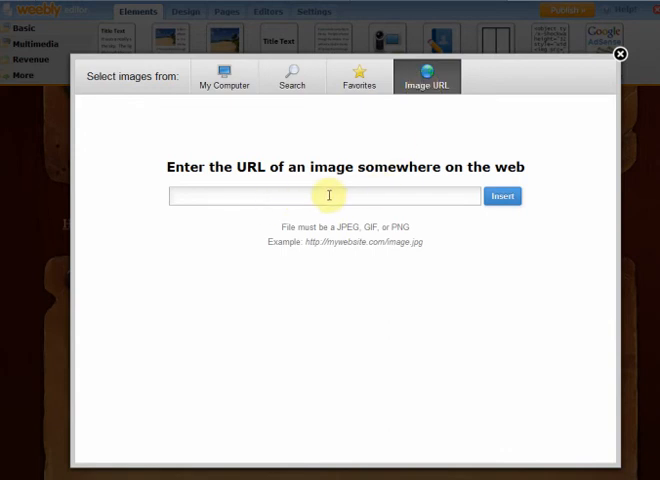
{"action": "mouse_move", "coordinate": [622, 56]}
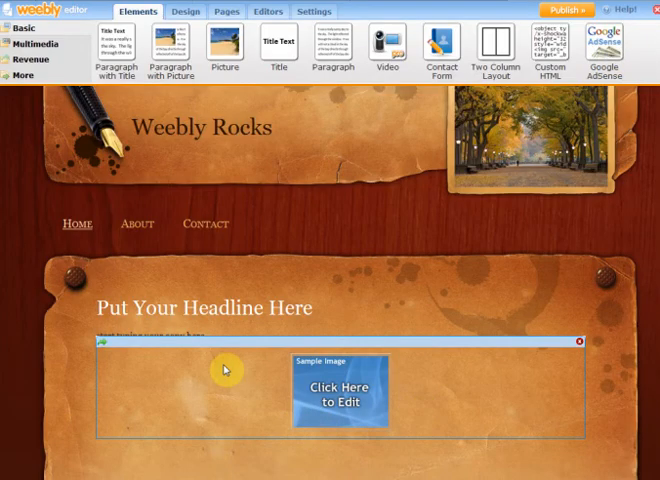
Add a paragraph on the About page reading 'This is some text about me and my website.'
{"action": "left_click", "coordinate": [136, 224]}
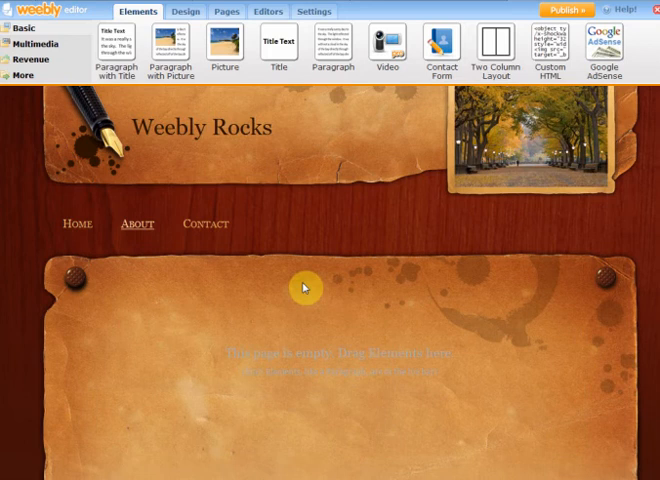
{"action": "left_click_drag", "start_coordinate": [332, 48], "coordinate": [320, 160]}
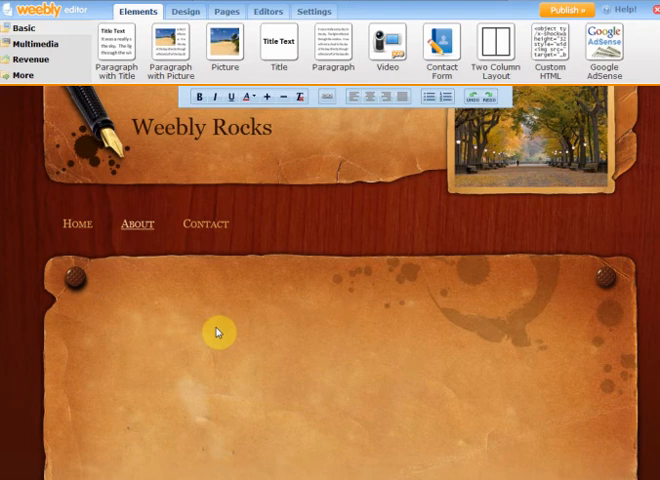
{"action": "type", "text": "This is some t"}
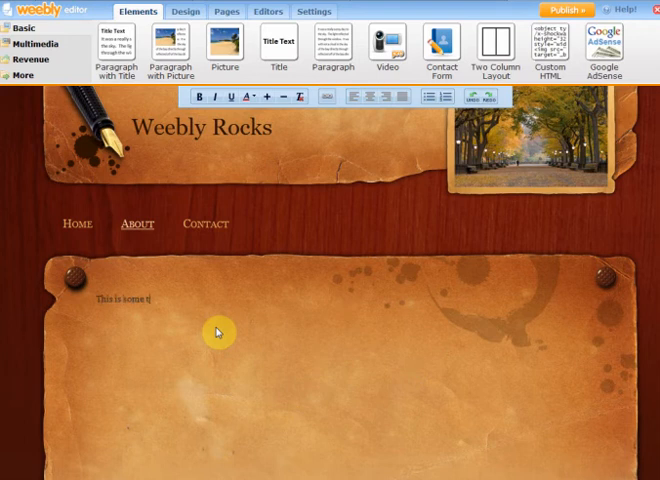
{"action": "type", "text": "ext about me and my website."}
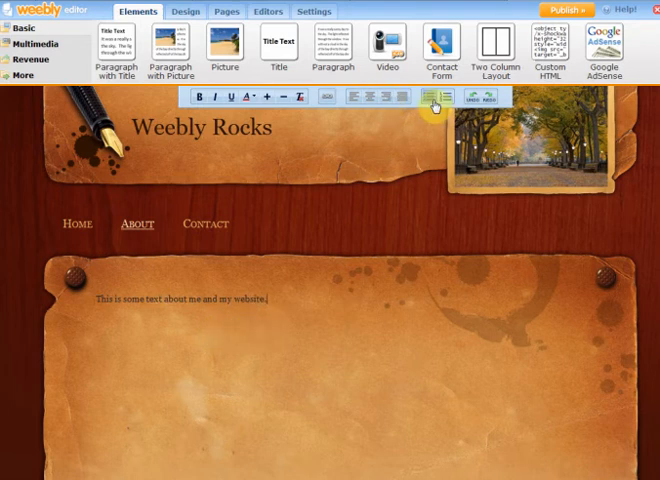
Format the paragraph as a bulleted list, then switch it to a numbered list
{"action": "left_click", "coordinate": [444, 96]}
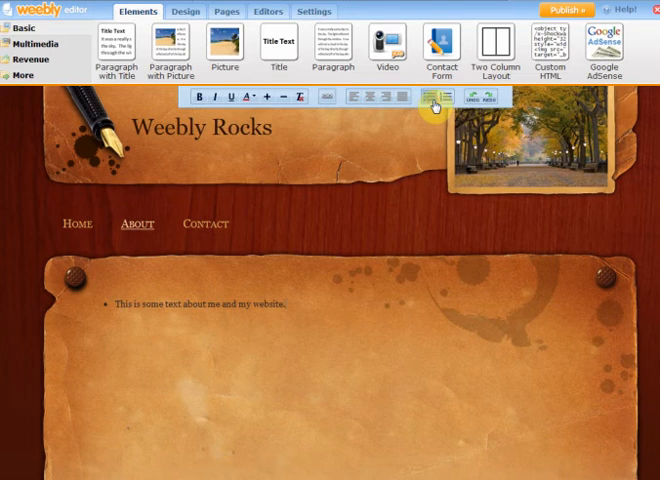
{"action": "left_click", "coordinate": [436, 96]}
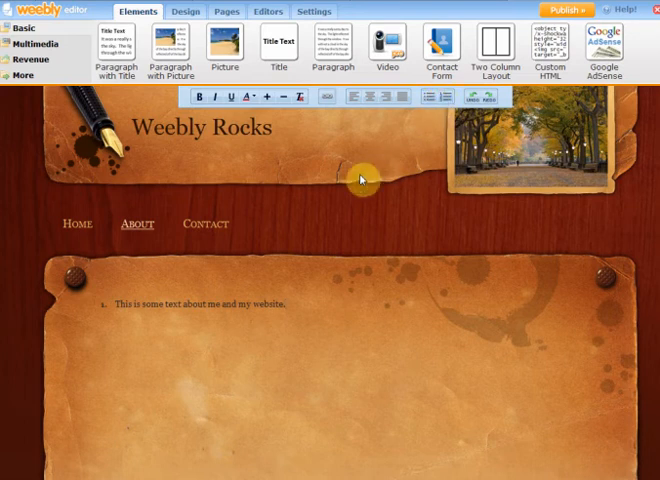
{"action": "left_click", "coordinate": [204, 224]}
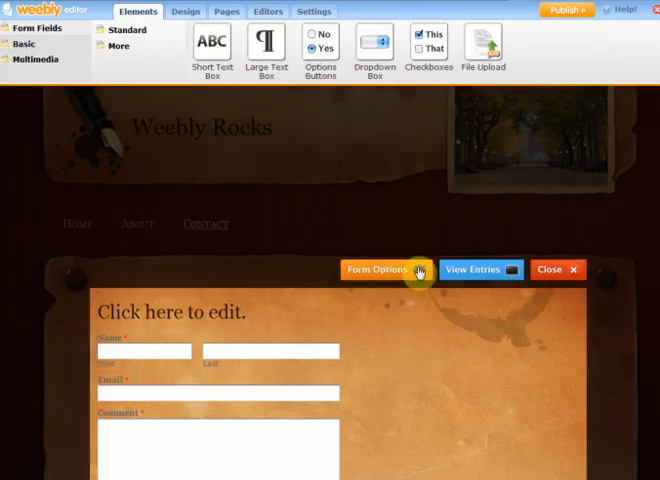
Show the contact form's settings bar with its name and confirmation options
{"action": "left_click", "coordinate": [384, 268]}
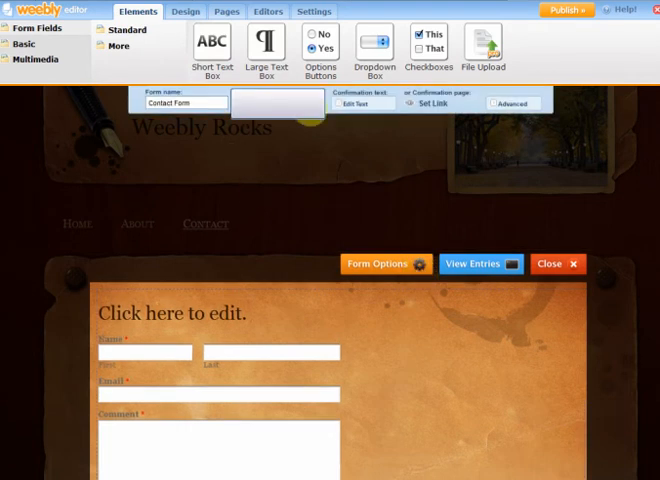
{"action": "mouse_move", "coordinate": [384, 210]}
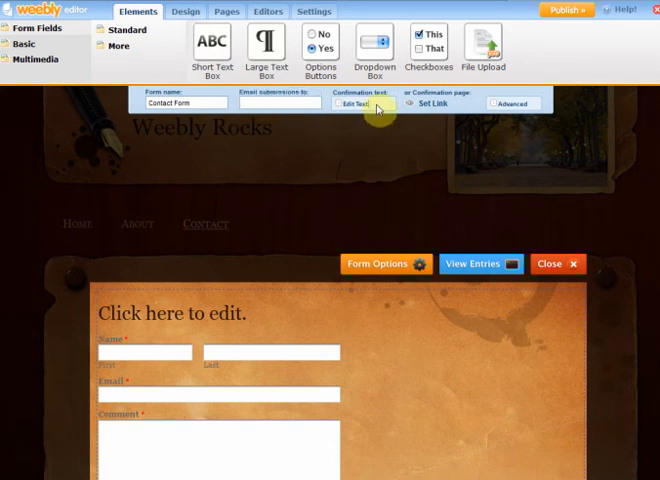
Replace the form's default confirmation message with a 'Thanks for getting in touch' note
{"action": "left_click", "coordinate": [352, 104]}
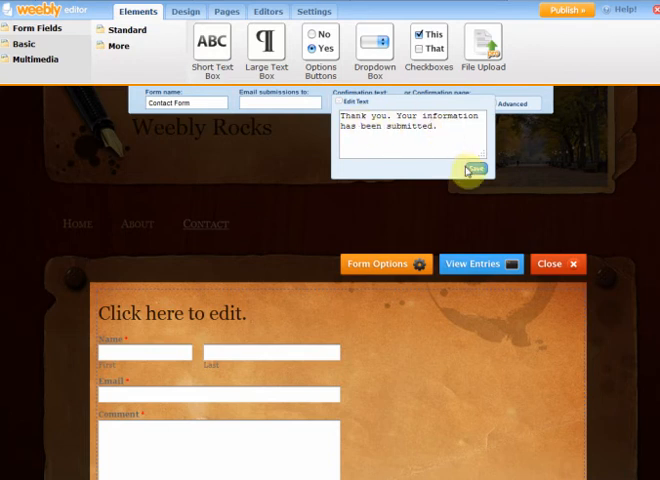
{"action": "triple_click", "coordinate": [410, 130]}
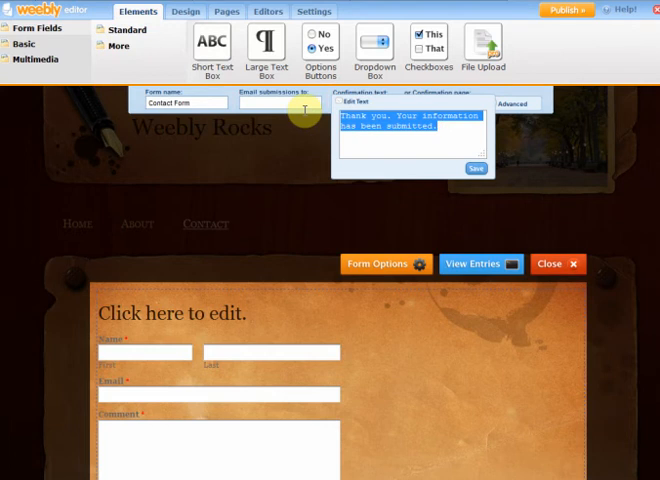
{"action": "type", "text": "Thanks t"}
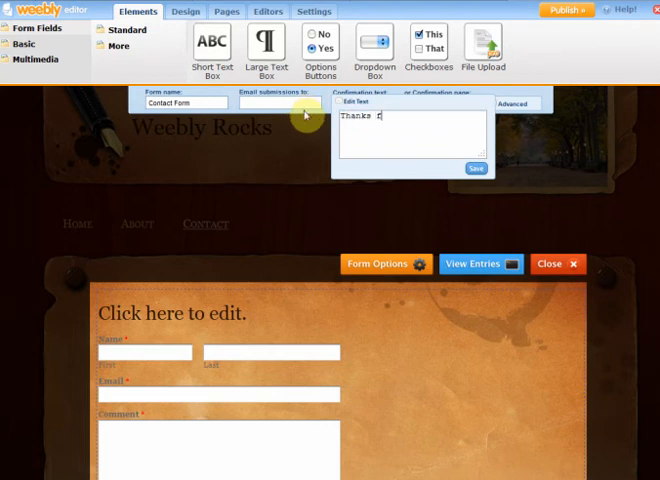
{"action": "type", "text": "for getting in to"}
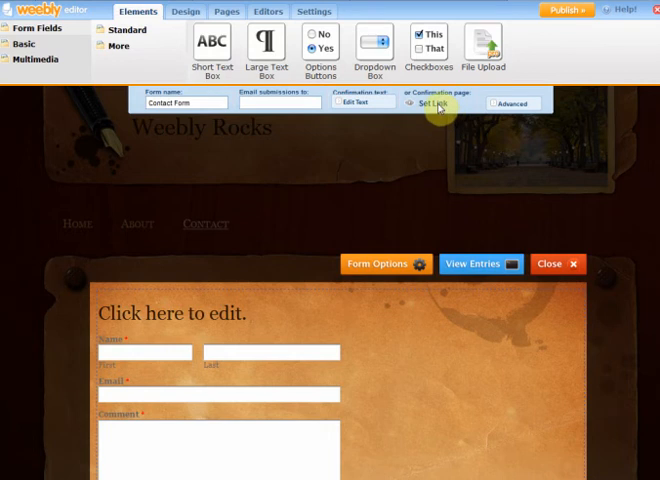
{"action": "left_click", "coordinate": [438, 104]}
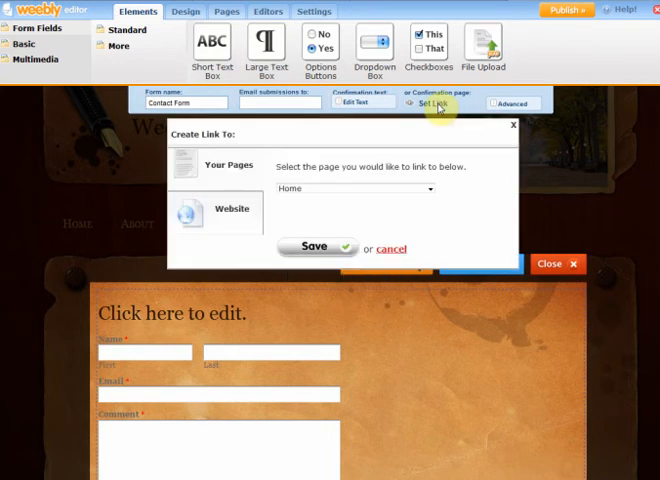
{"action": "mouse_move", "coordinate": [428, 114]}
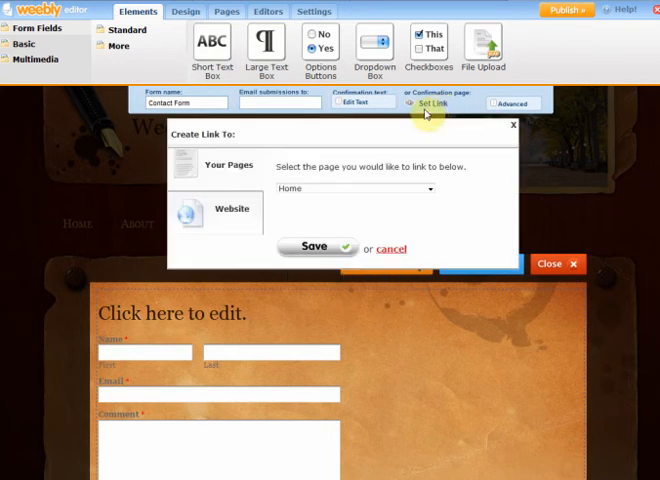
{"action": "mouse_move", "coordinate": [462, 164]}
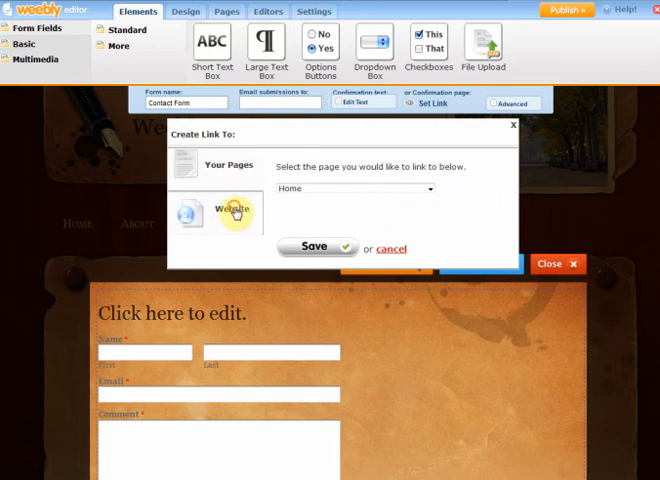
{"action": "left_click", "coordinate": [230, 210]}
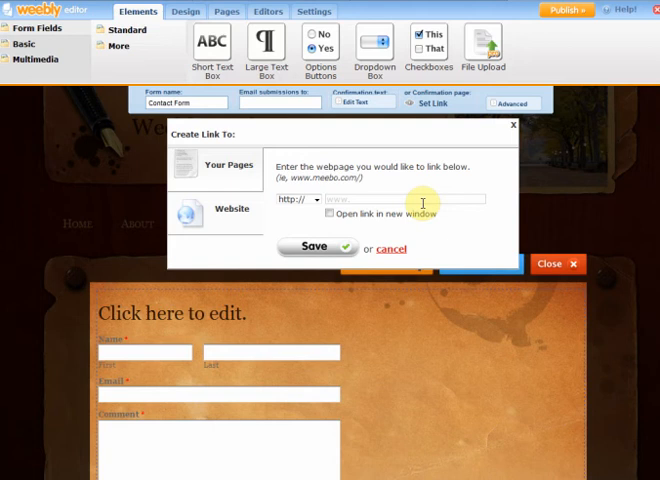
{"action": "left_click", "coordinate": [388, 248]}
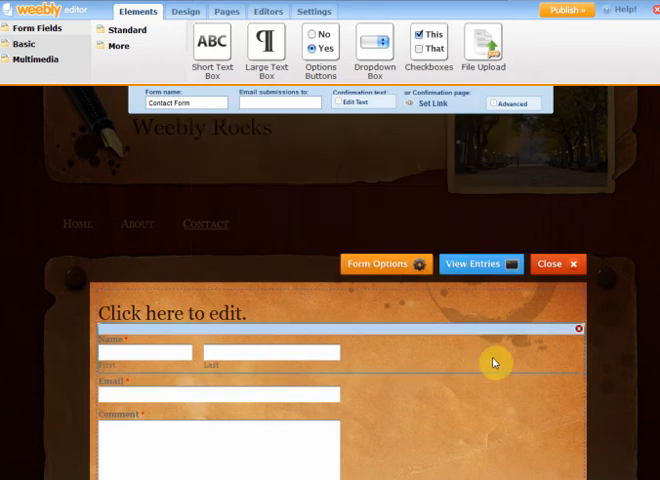
Leave the form with only Name and Email fields and reopen its settings bar
{"action": "scroll", "scroll_direction": "down", "scroll_amount": 3}
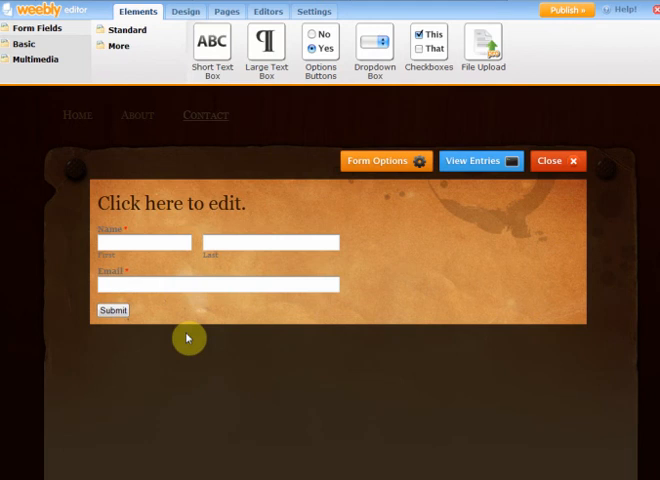
{"action": "left_click", "coordinate": [384, 156]}
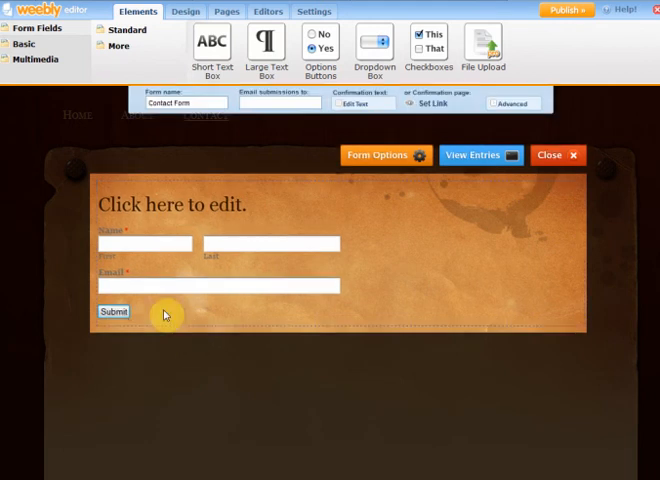
{"action": "mouse_move", "coordinate": [420, 158]}
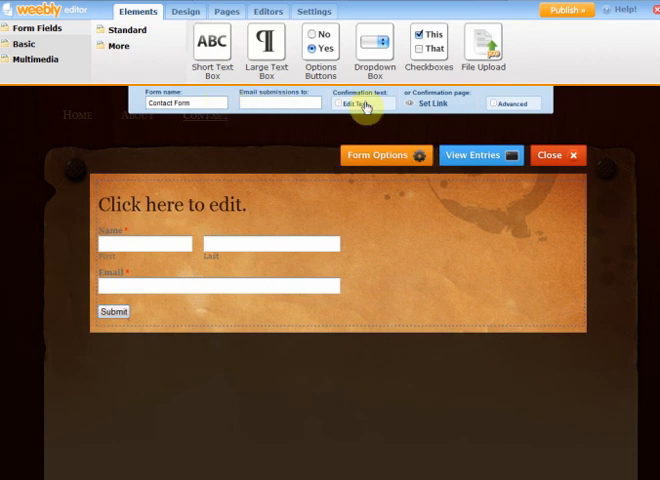
Set the form's submit button text to 'Sign Me Up' in the advanced options
{"action": "left_click", "coordinate": [490, 104]}
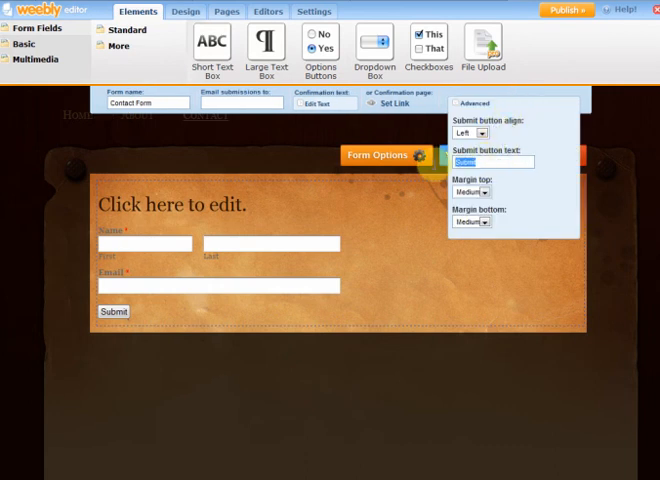
{"action": "type", "text": "Sign Me"}
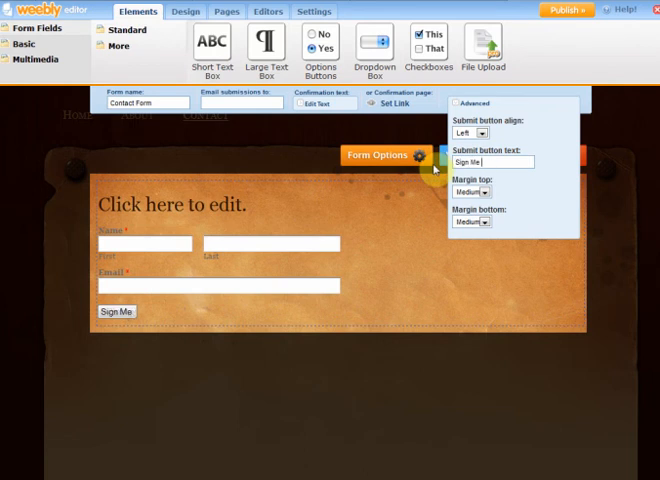
{"action": "type", "text": "Up"}
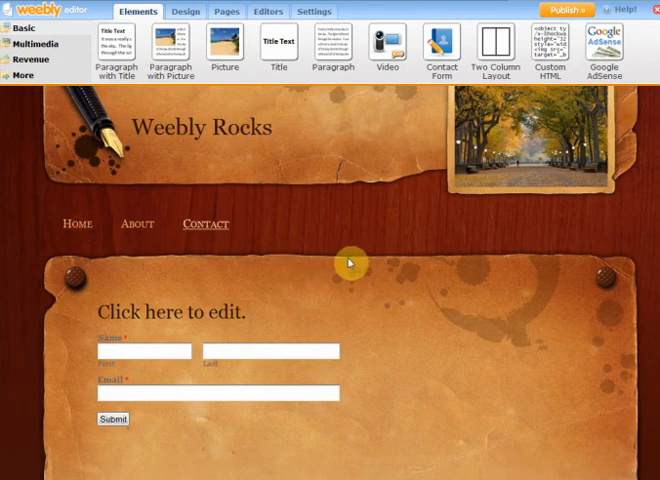
{"action": "mouse_move", "coordinate": [420, 244]}
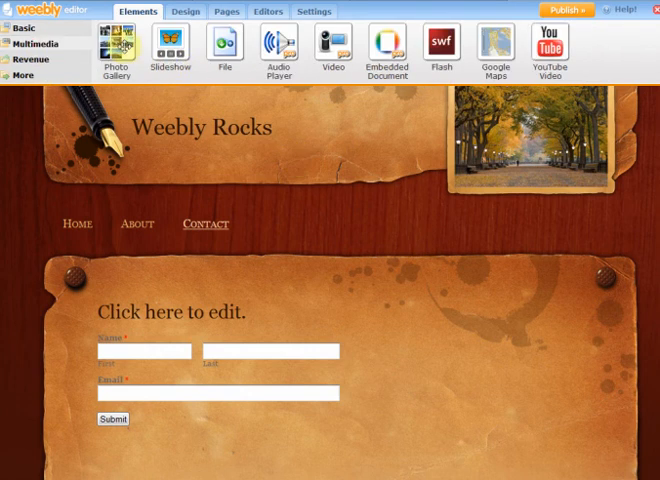
{"action": "mouse_move", "coordinate": [164, 44]}
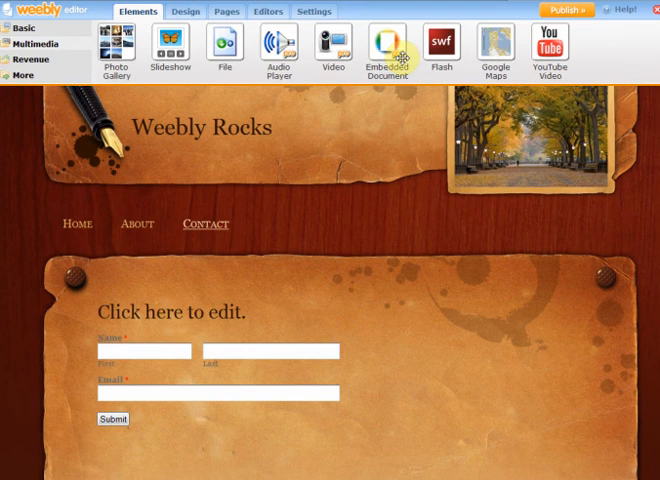
{"action": "mouse_move", "coordinate": [398, 192]}
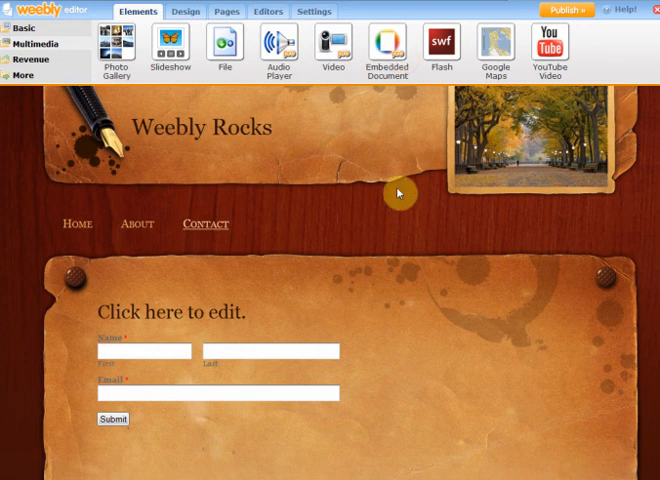
{"action": "mouse_move", "coordinate": [446, 242]}
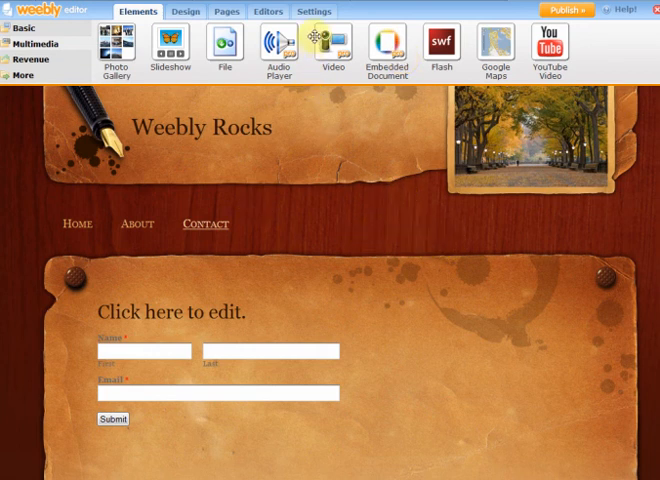
Open the site settings after browsing the multimedia elements
{"action": "left_click", "coordinate": [314, 12]}
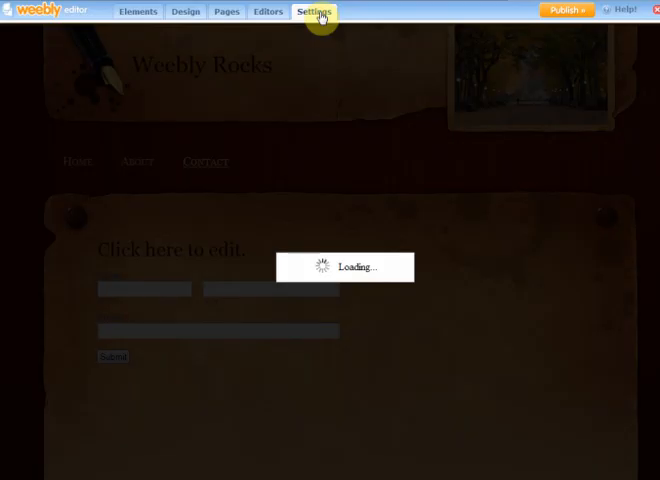
Show Edit Site Settings with the rockingwith.weebly.com address and 'Weebly Rocks' title
{"action": "left_click", "coordinate": [314, 12]}
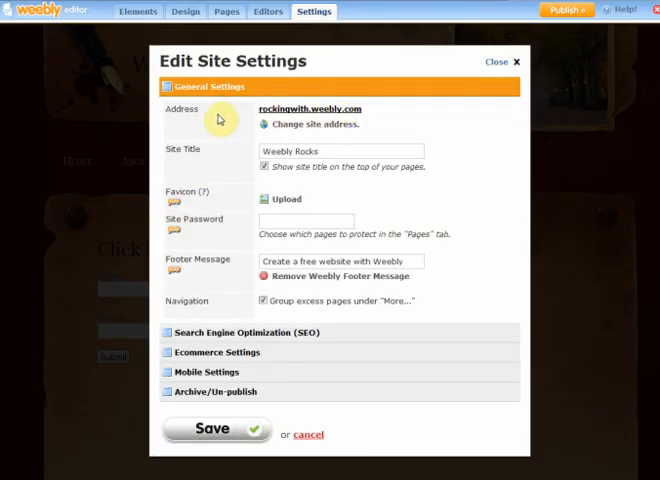
{"action": "mouse_move", "coordinate": [270, 86]}
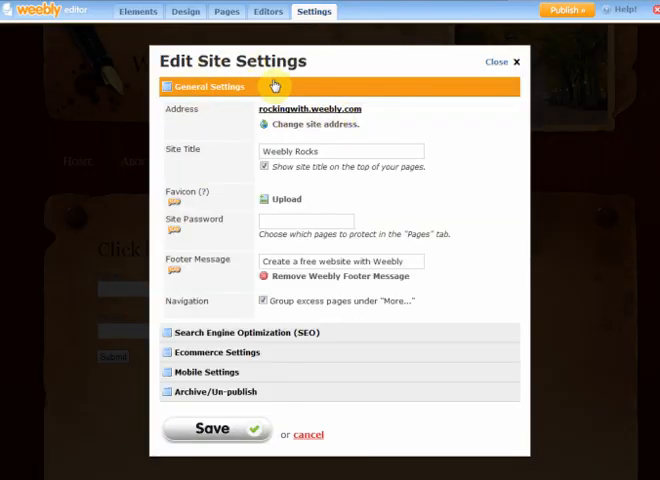
{"action": "mouse_move", "coordinate": [236, 306]}
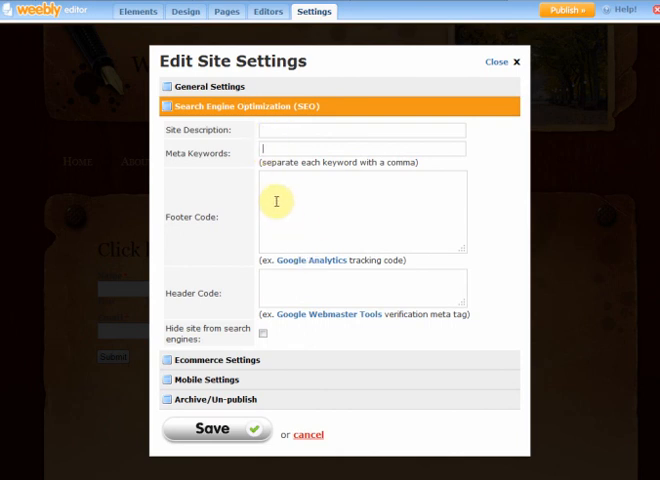
{"action": "mouse_move", "coordinate": [256, 352]}
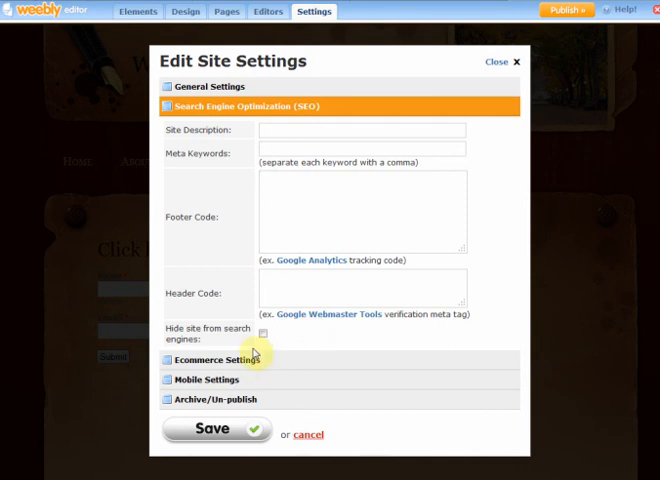
Review the ecommerce currency choices keeping U.S. Dollars, then expand Mobile Settings
{"action": "left_click", "coordinate": [228, 356]}
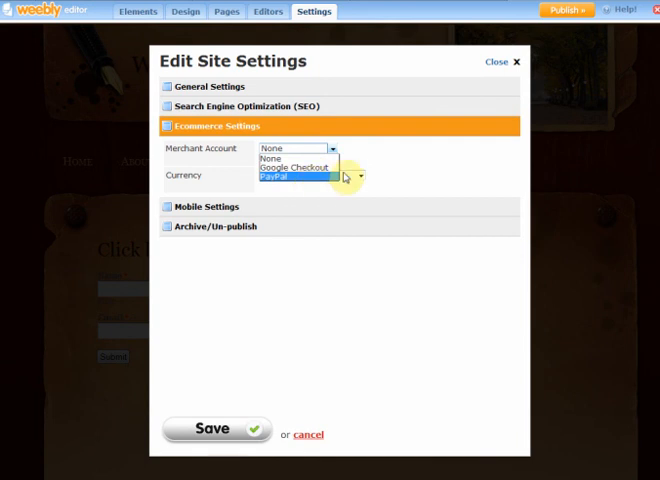
{"action": "left_click", "coordinate": [356, 176]}
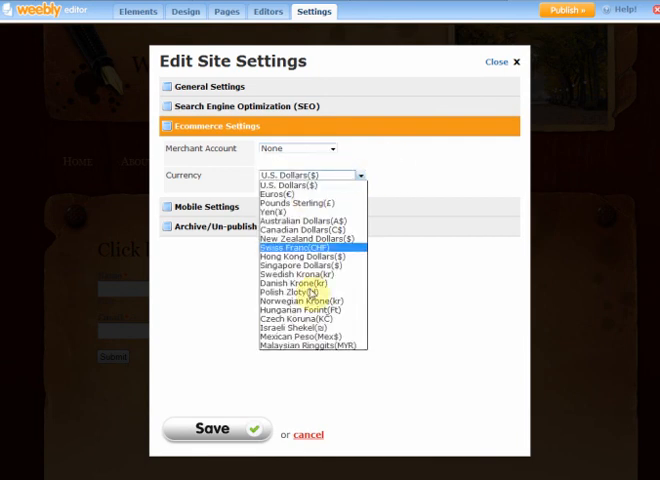
{"action": "left_click", "coordinate": [288, 184]}
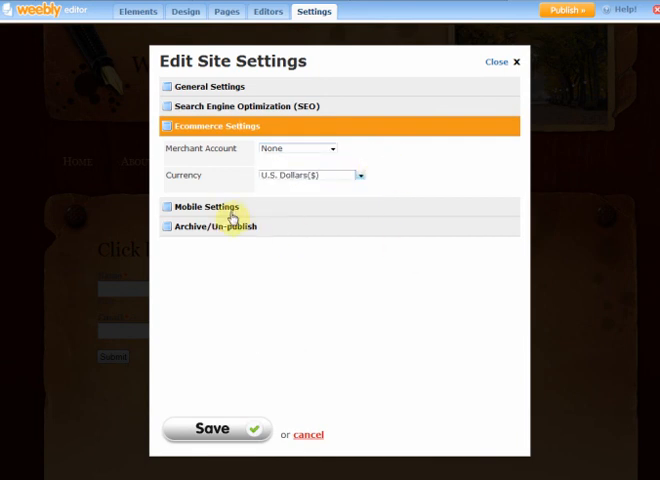
{"action": "left_click", "coordinate": [208, 208]}
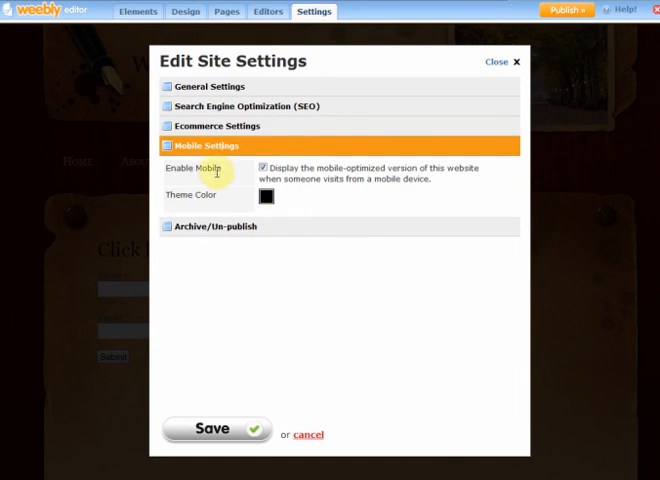
{"action": "mouse_move", "coordinate": [308, 188]}
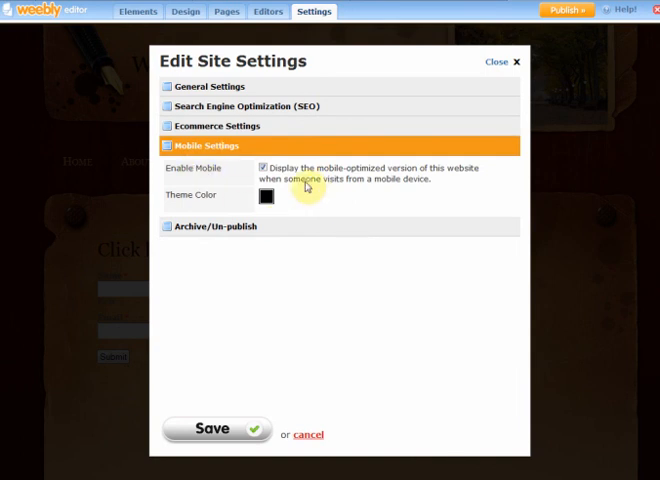
{"action": "mouse_move", "coordinate": [304, 182]}
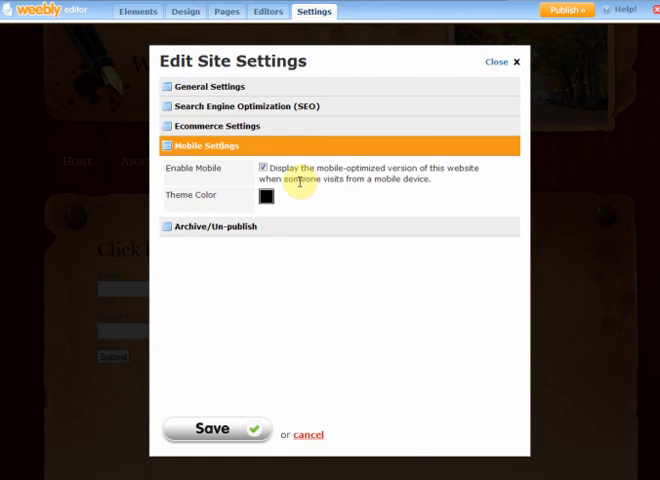
{"action": "mouse_move", "coordinate": [394, 196]}
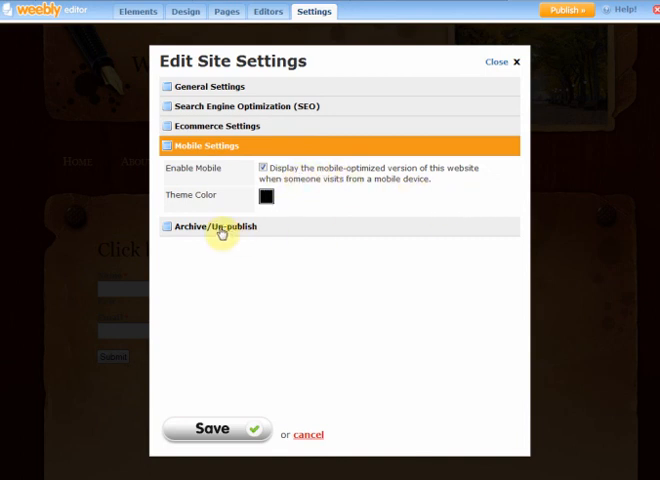
View the Archive/Un-publish zip download option, then close the site settings
{"action": "left_click", "coordinate": [226, 224]}
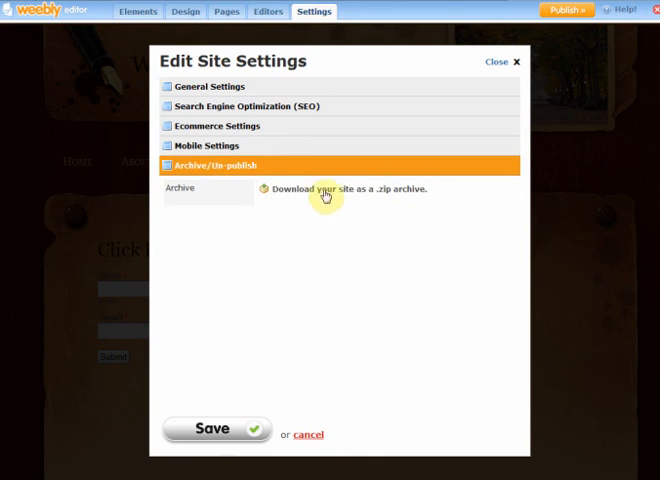
{"action": "mouse_move", "coordinate": [404, 196]}
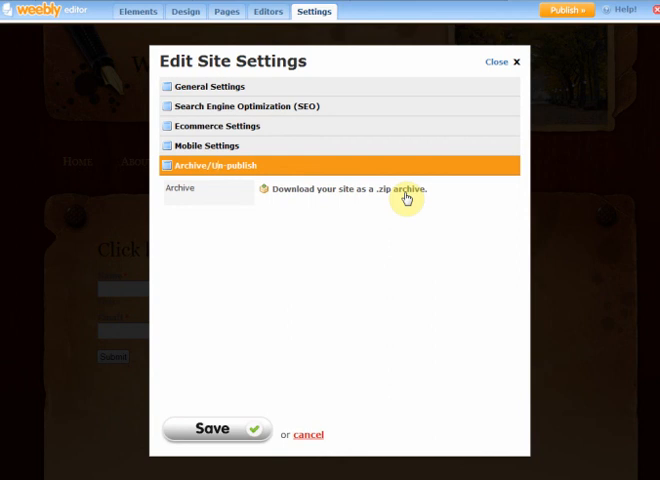
{"action": "mouse_move", "coordinate": [384, 296]}
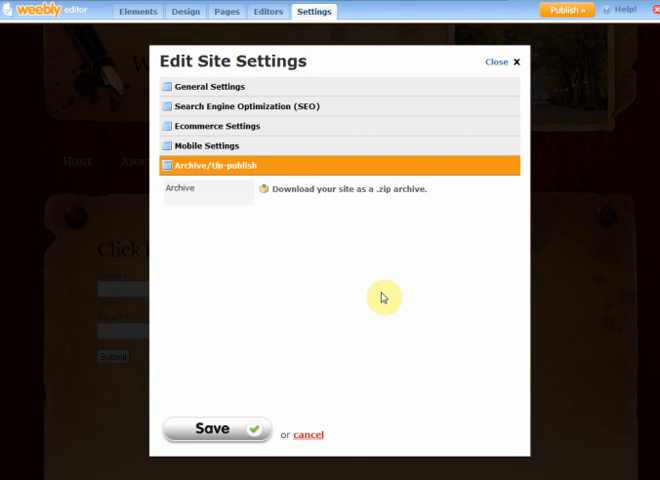
{"action": "mouse_move", "coordinate": [504, 64]}
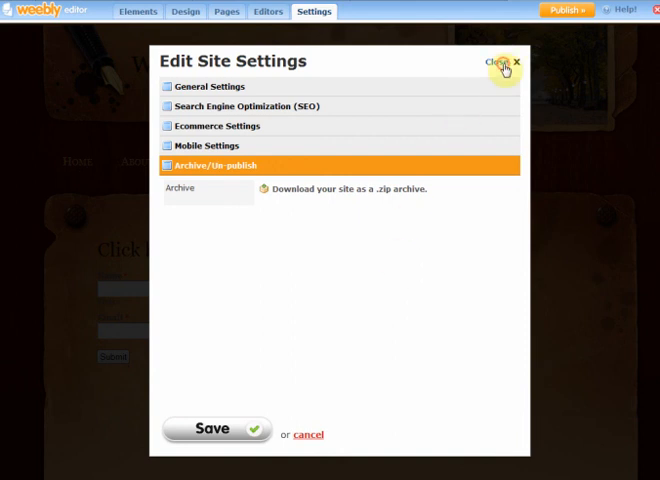
{"action": "left_click", "coordinate": [508, 62]}
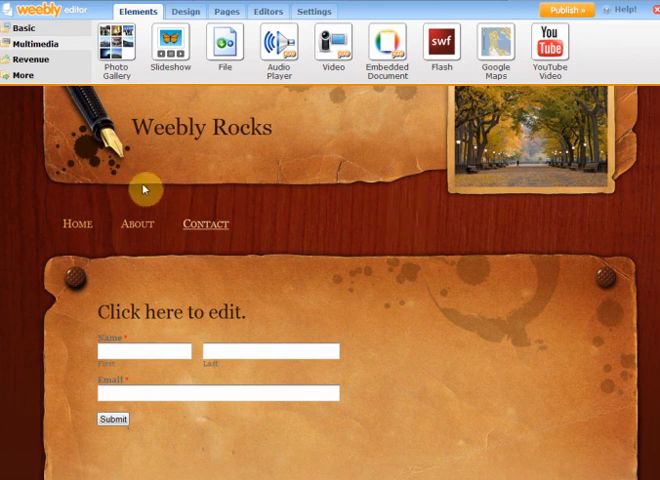
Browse the More element groups — Forms, Misc and Fun — and select the contact form block
{"action": "left_click", "coordinate": [22, 74]}
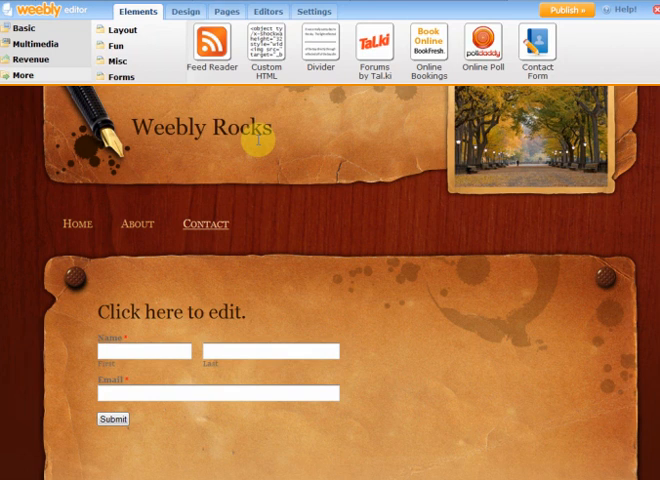
{"action": "left_click", "coordinate": [470, 316]}
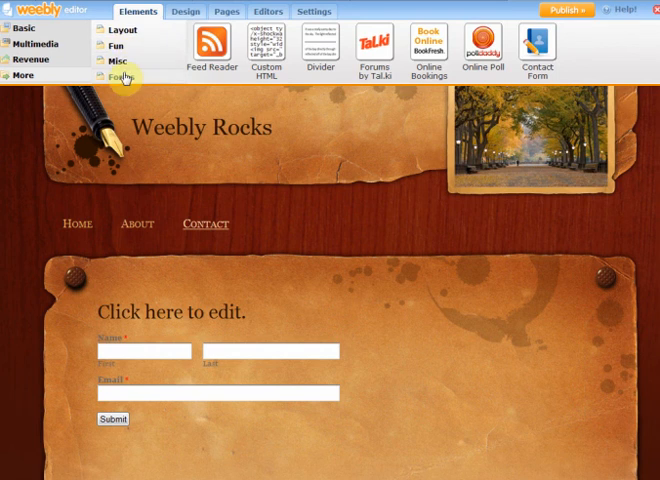
{"action": "left_click", "coordinate": [120, 76]}
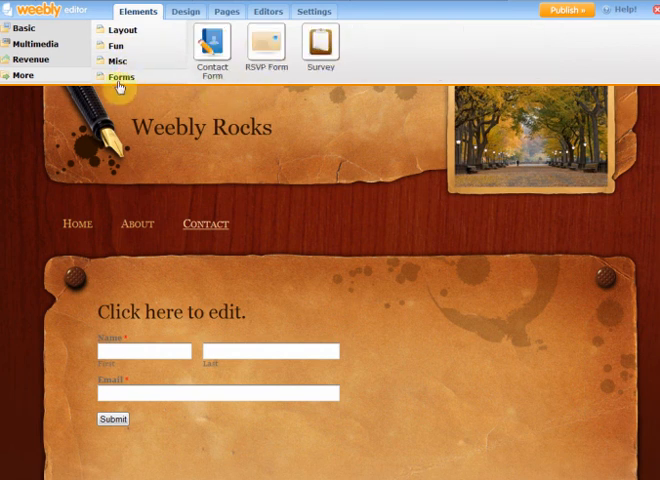
{"action": "left_click", "coordinate": [120, 60]}
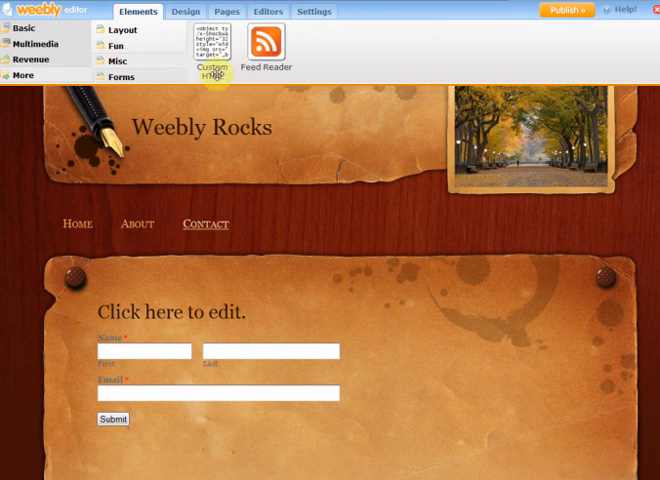
{"action": "mouse_move", "coordinate": [252, 80]}
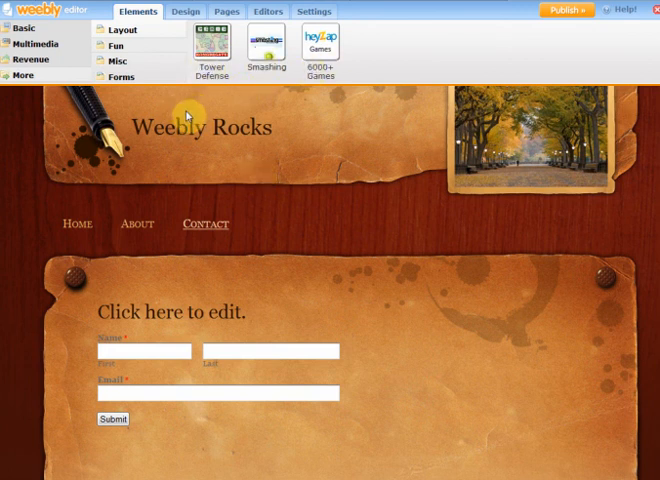
{"action": "mouse_move", "coordinate": [376, 244]}
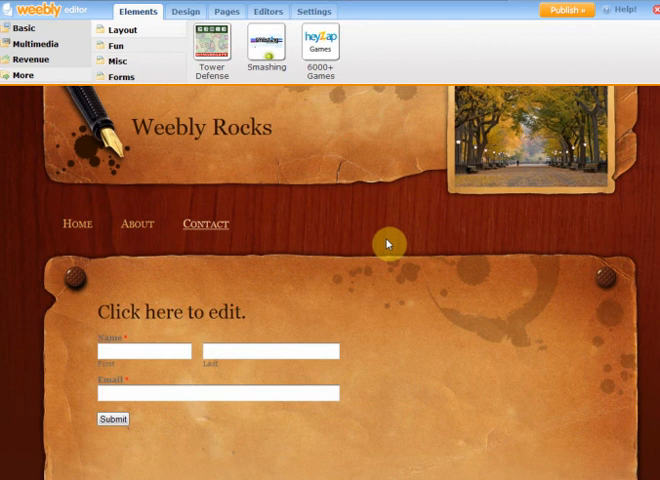
{"action": "left_click", "coordinate": [386, 244]}
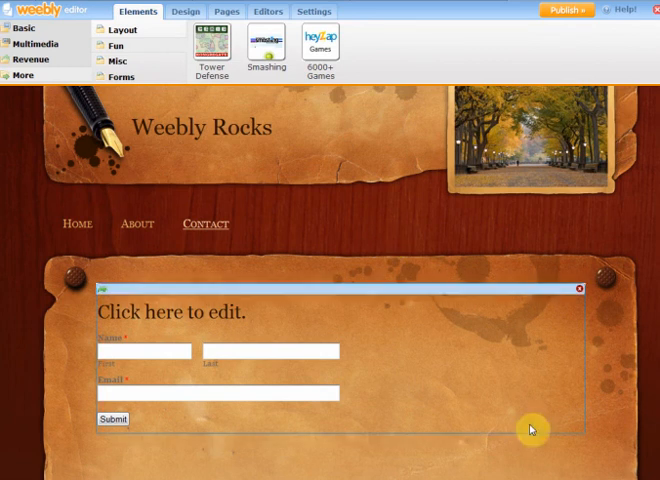